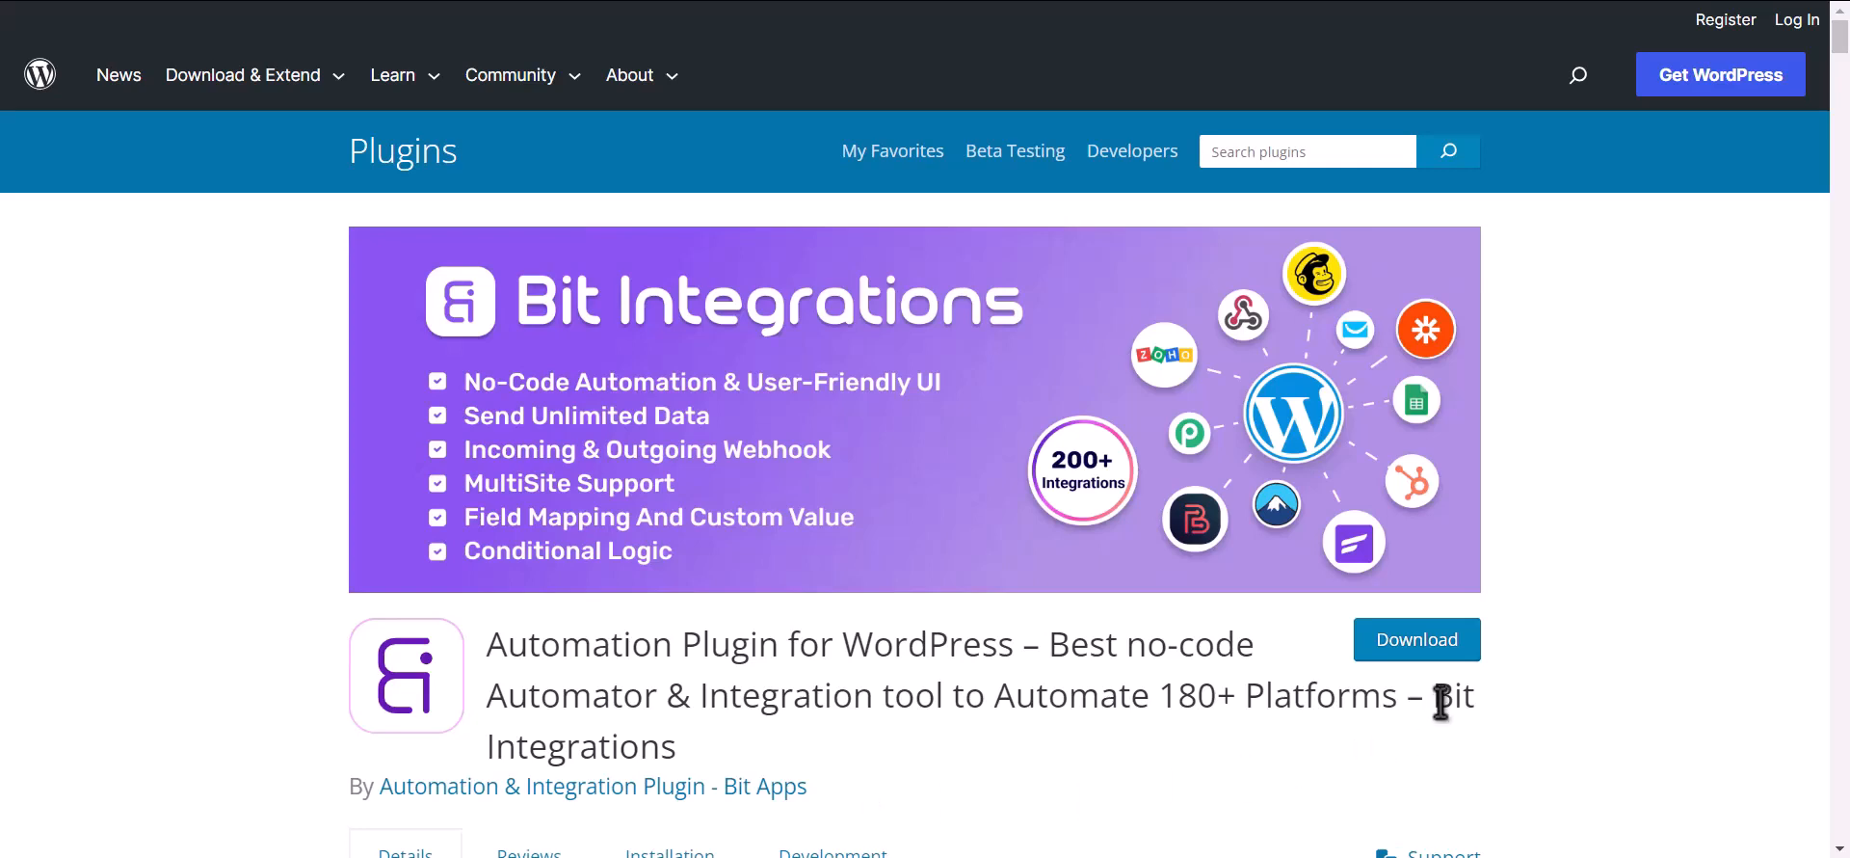
# Step: Reach the Bit Integrations trigger list for a new integration from the WordPress admin
pyautogui.doubleClick(1453, 694)
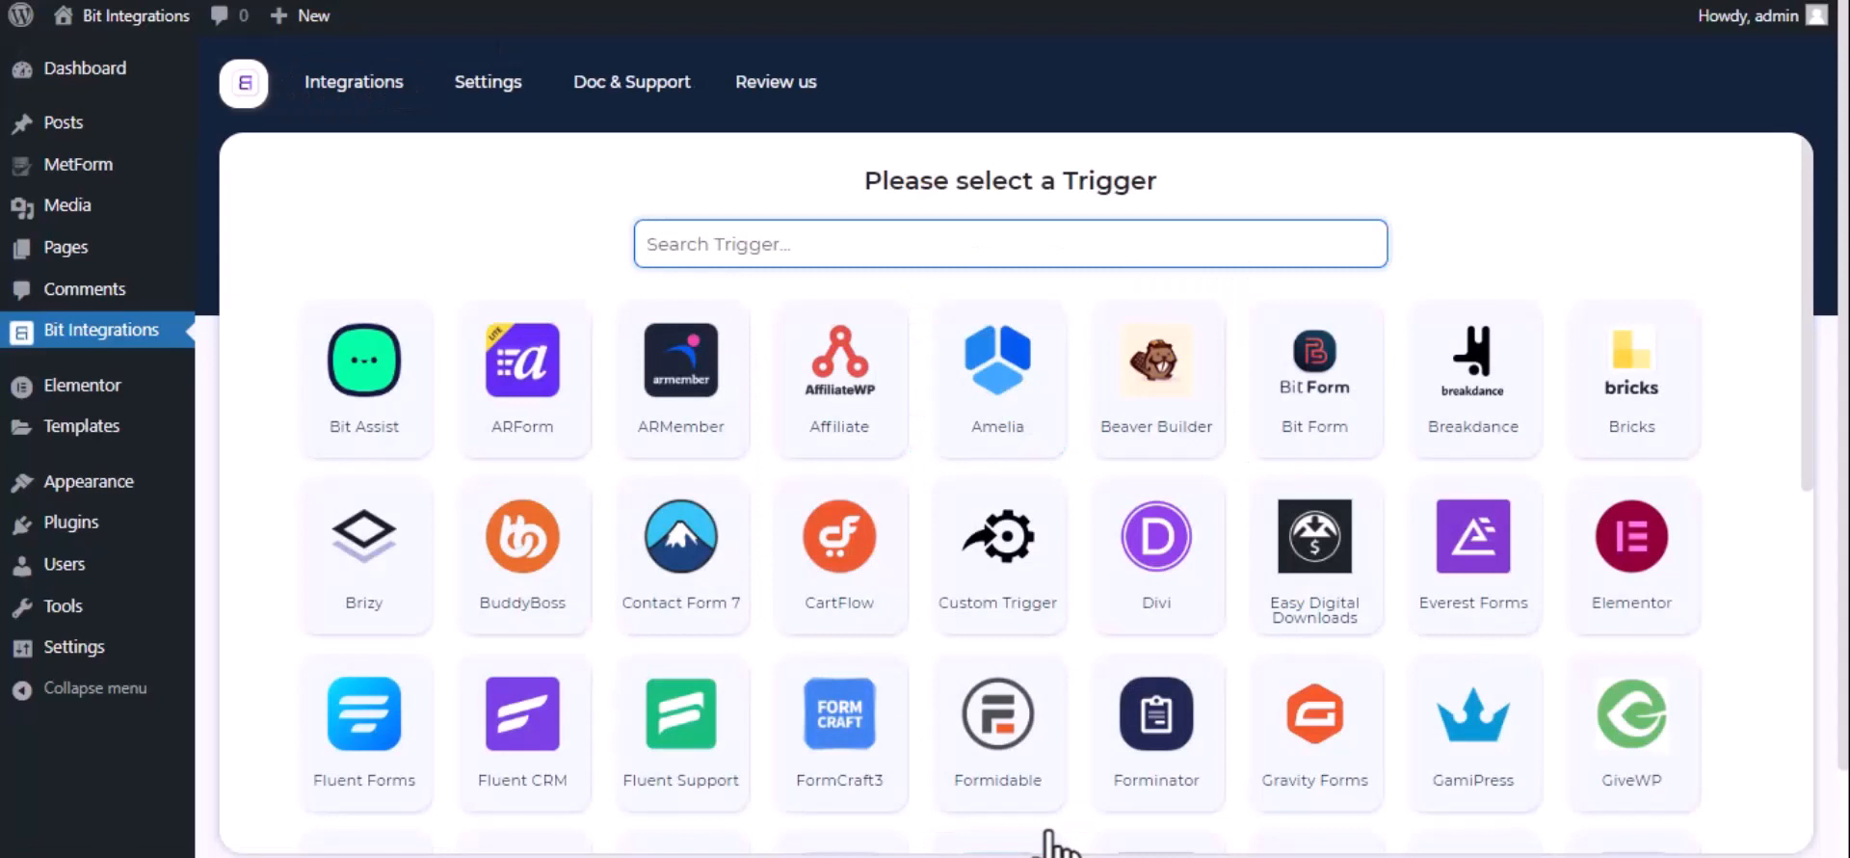
# Step: Set Met Form as the trigger with Contact Form as the triggering form and continue
pyautogui.write('met')
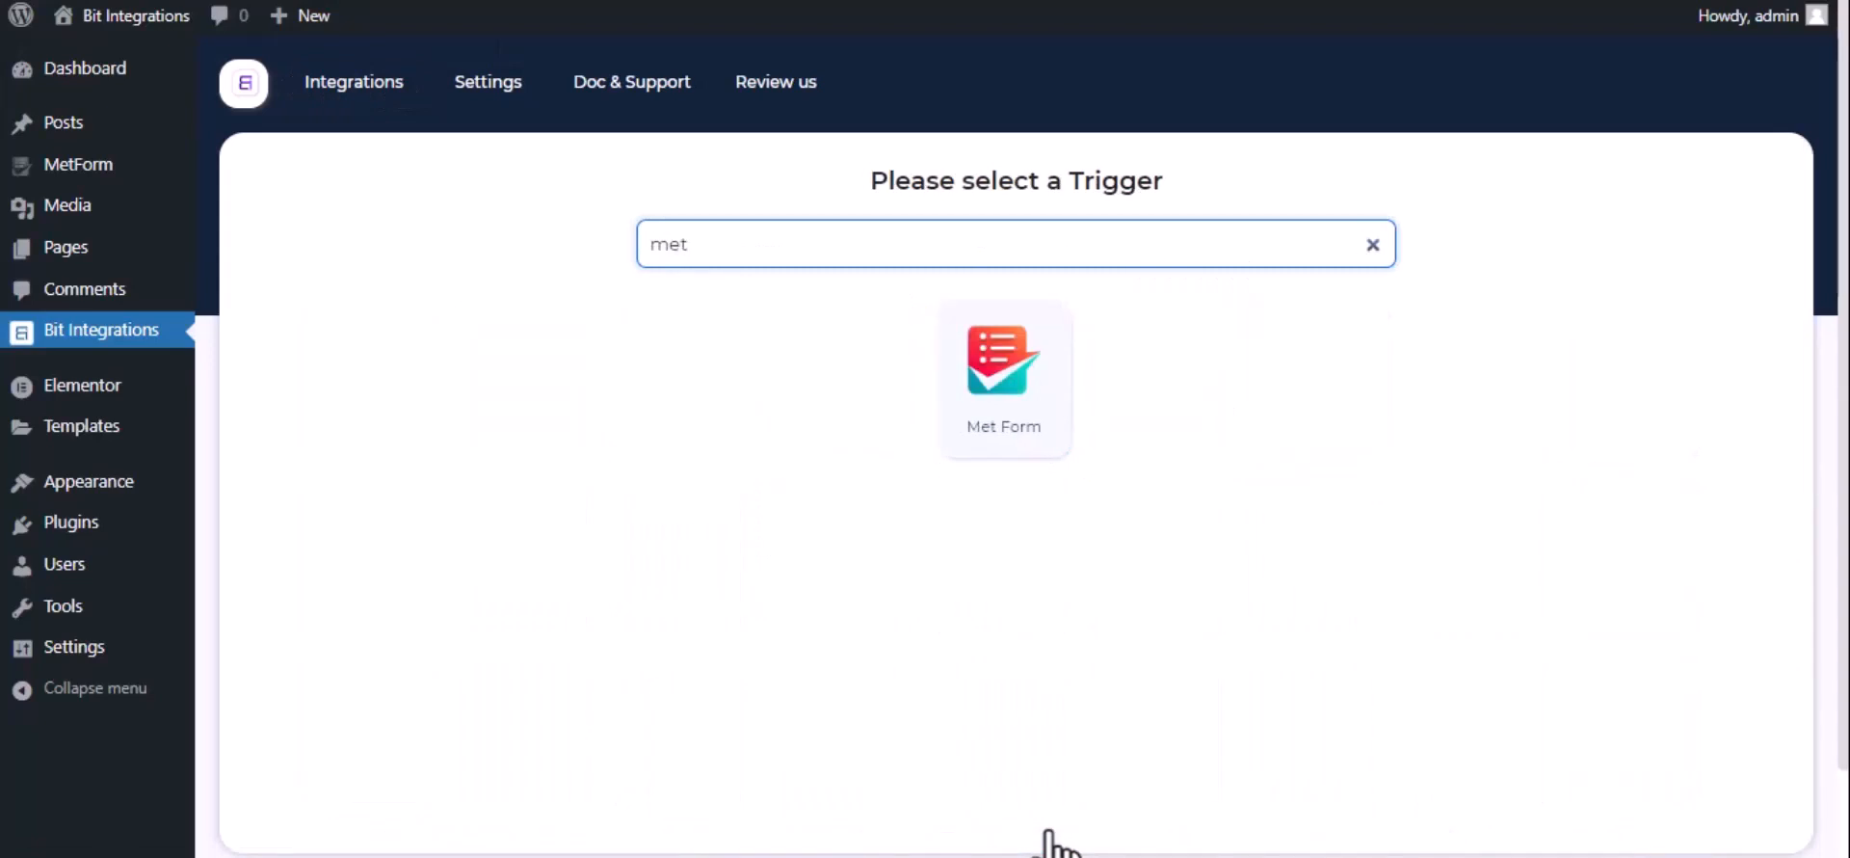
pyautogui.click(1004, 377)
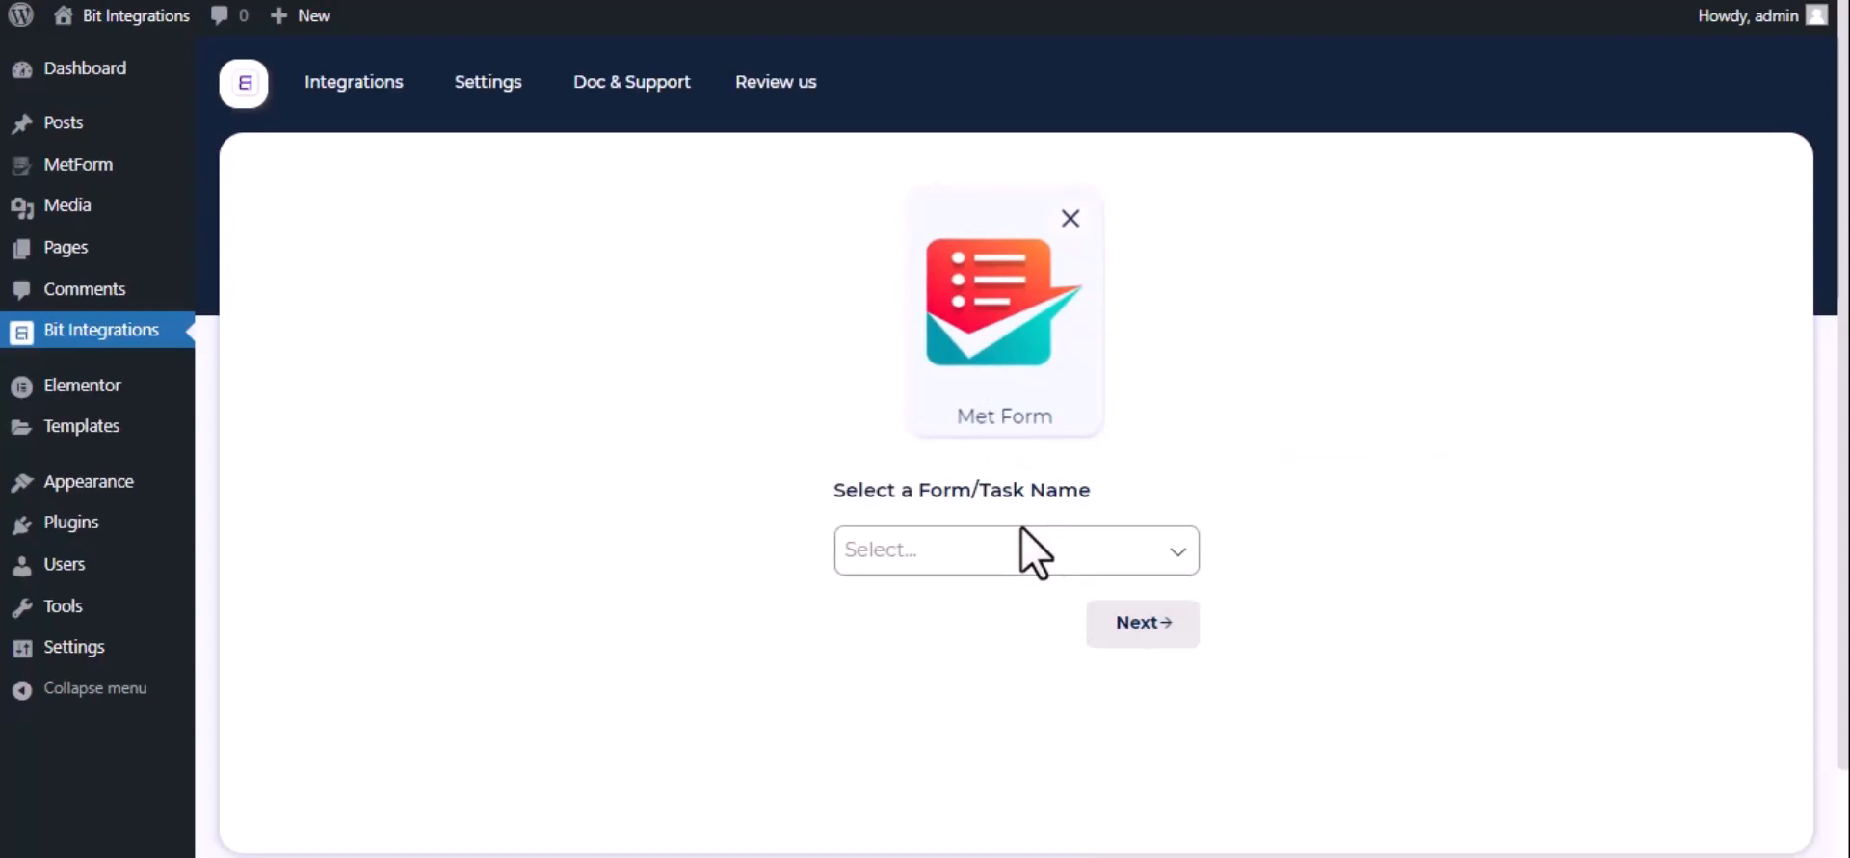
pyautogui.click(1015, 549)
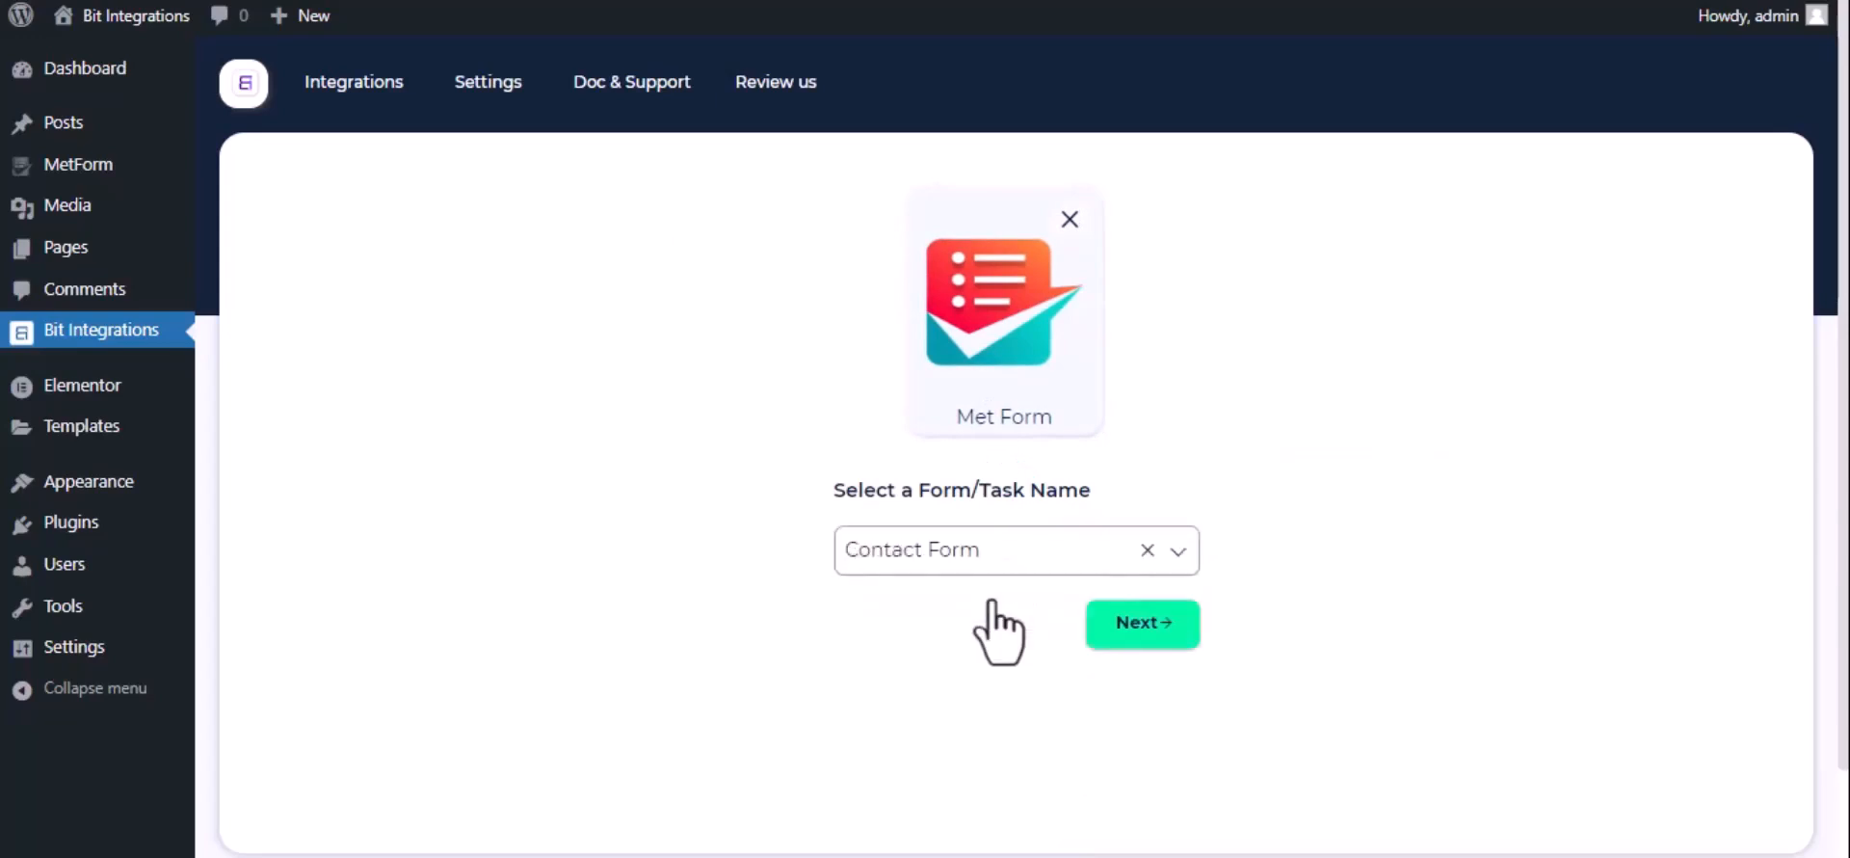
pyautogui.click(1139, 623)
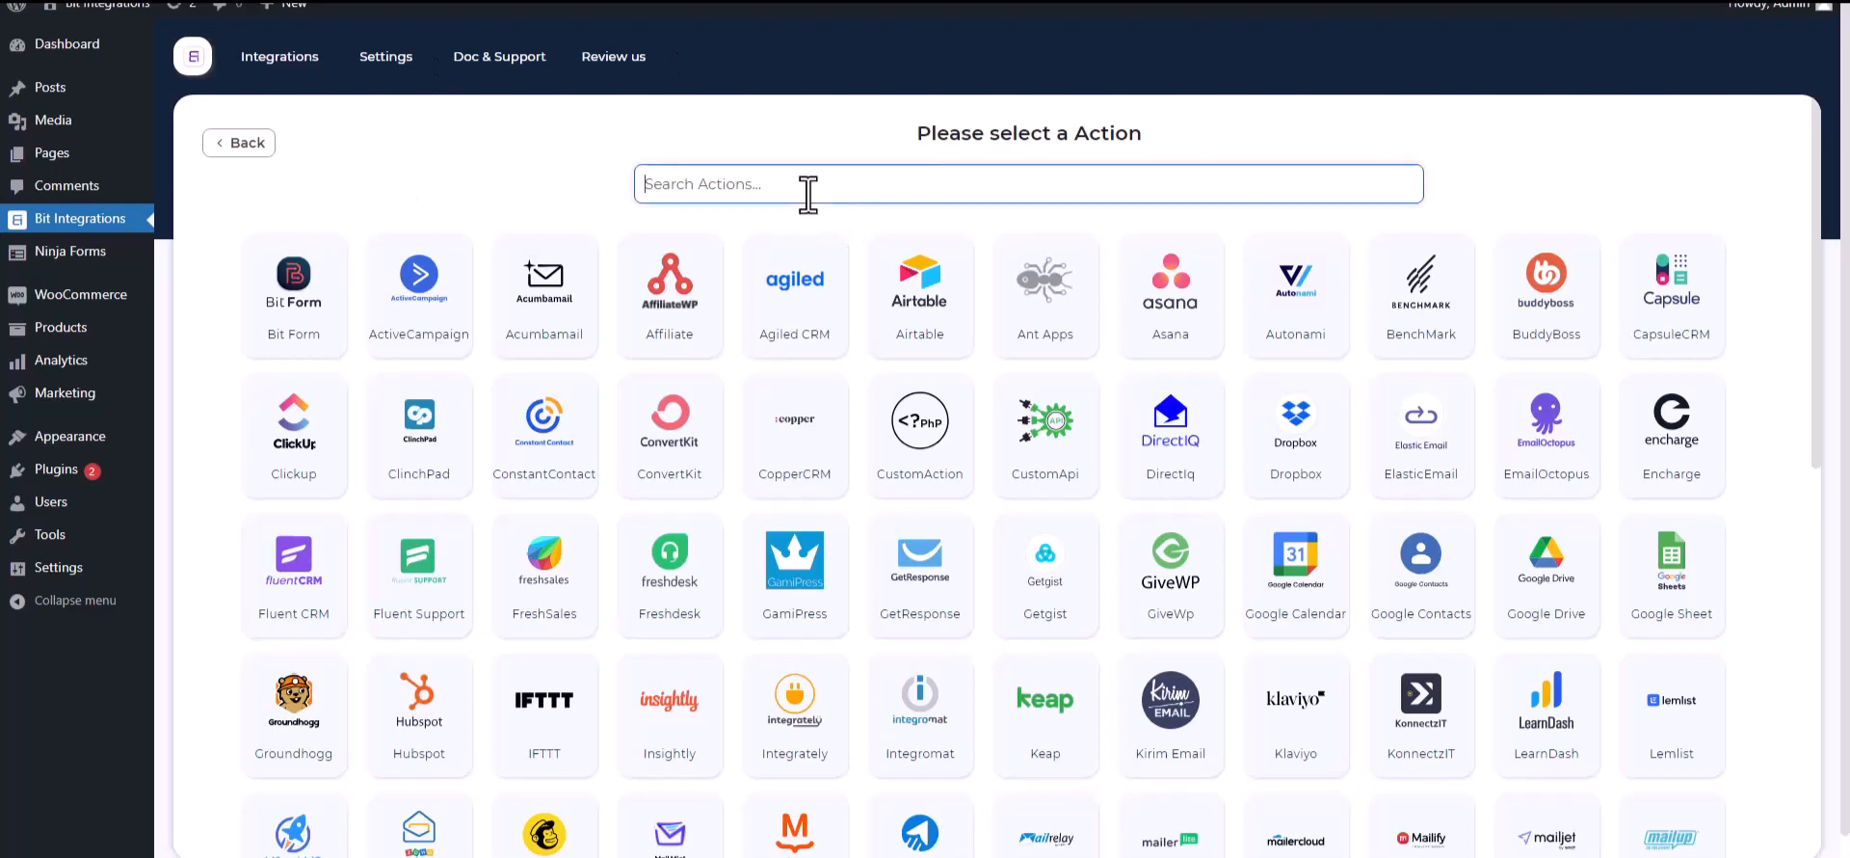
# Step: Choose WooCommerce as the action, connect "WooCommerce Integration" and continue to module choice
pyautogui.write('woo')
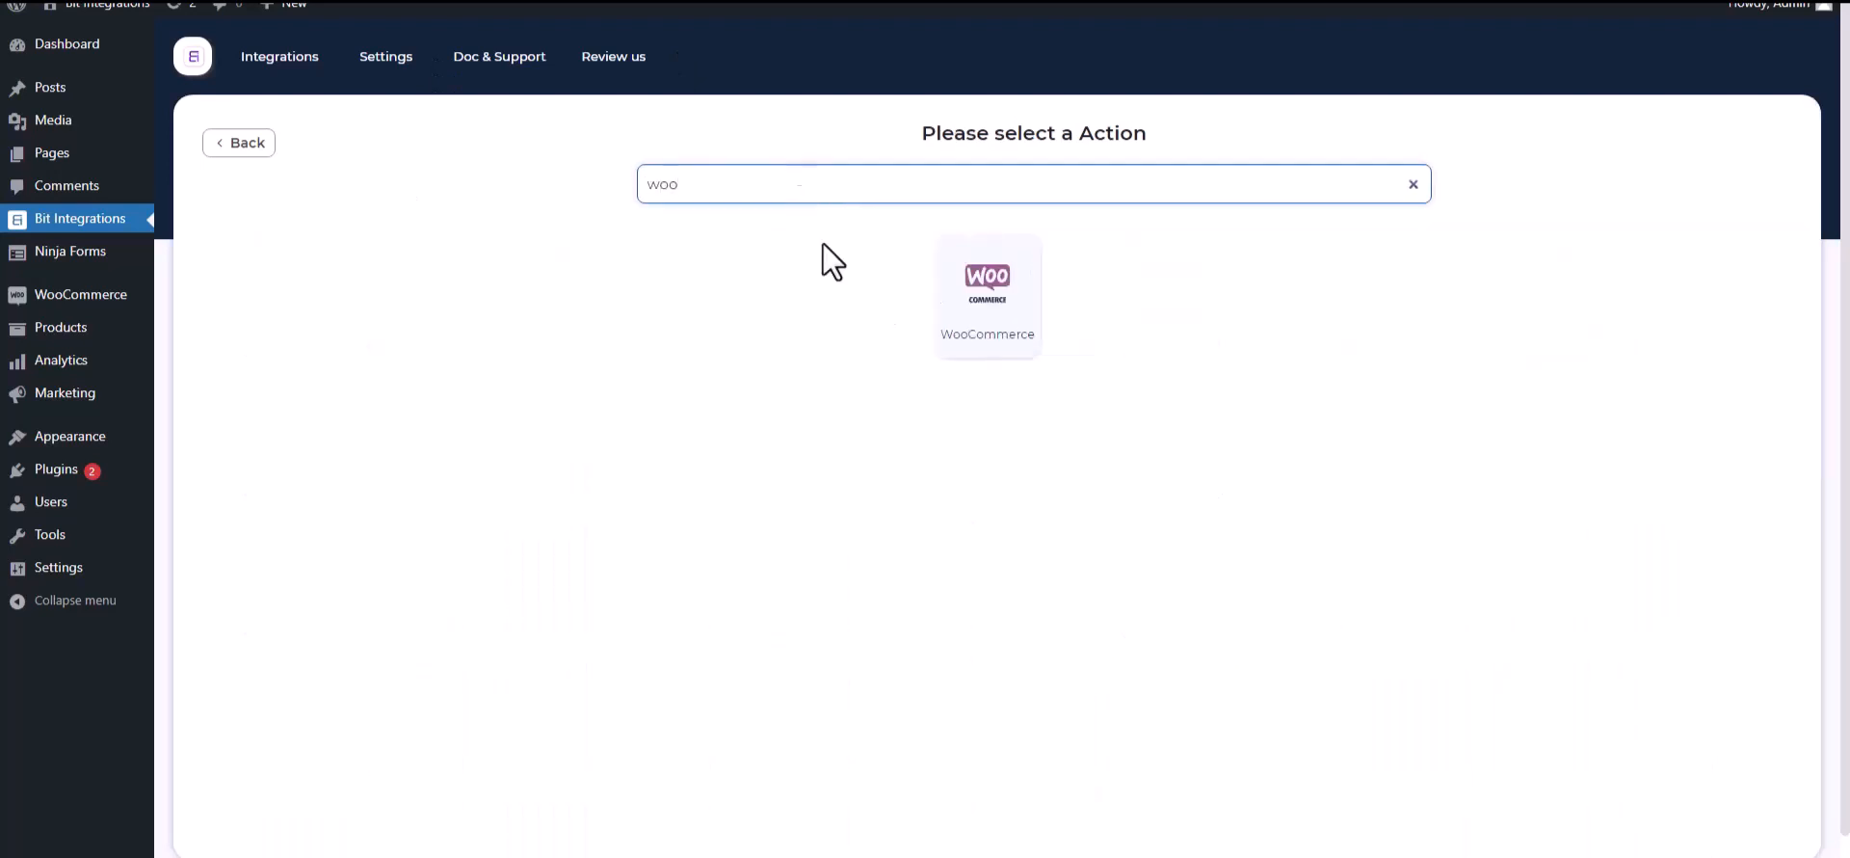
pyautogui.click(986, 289)
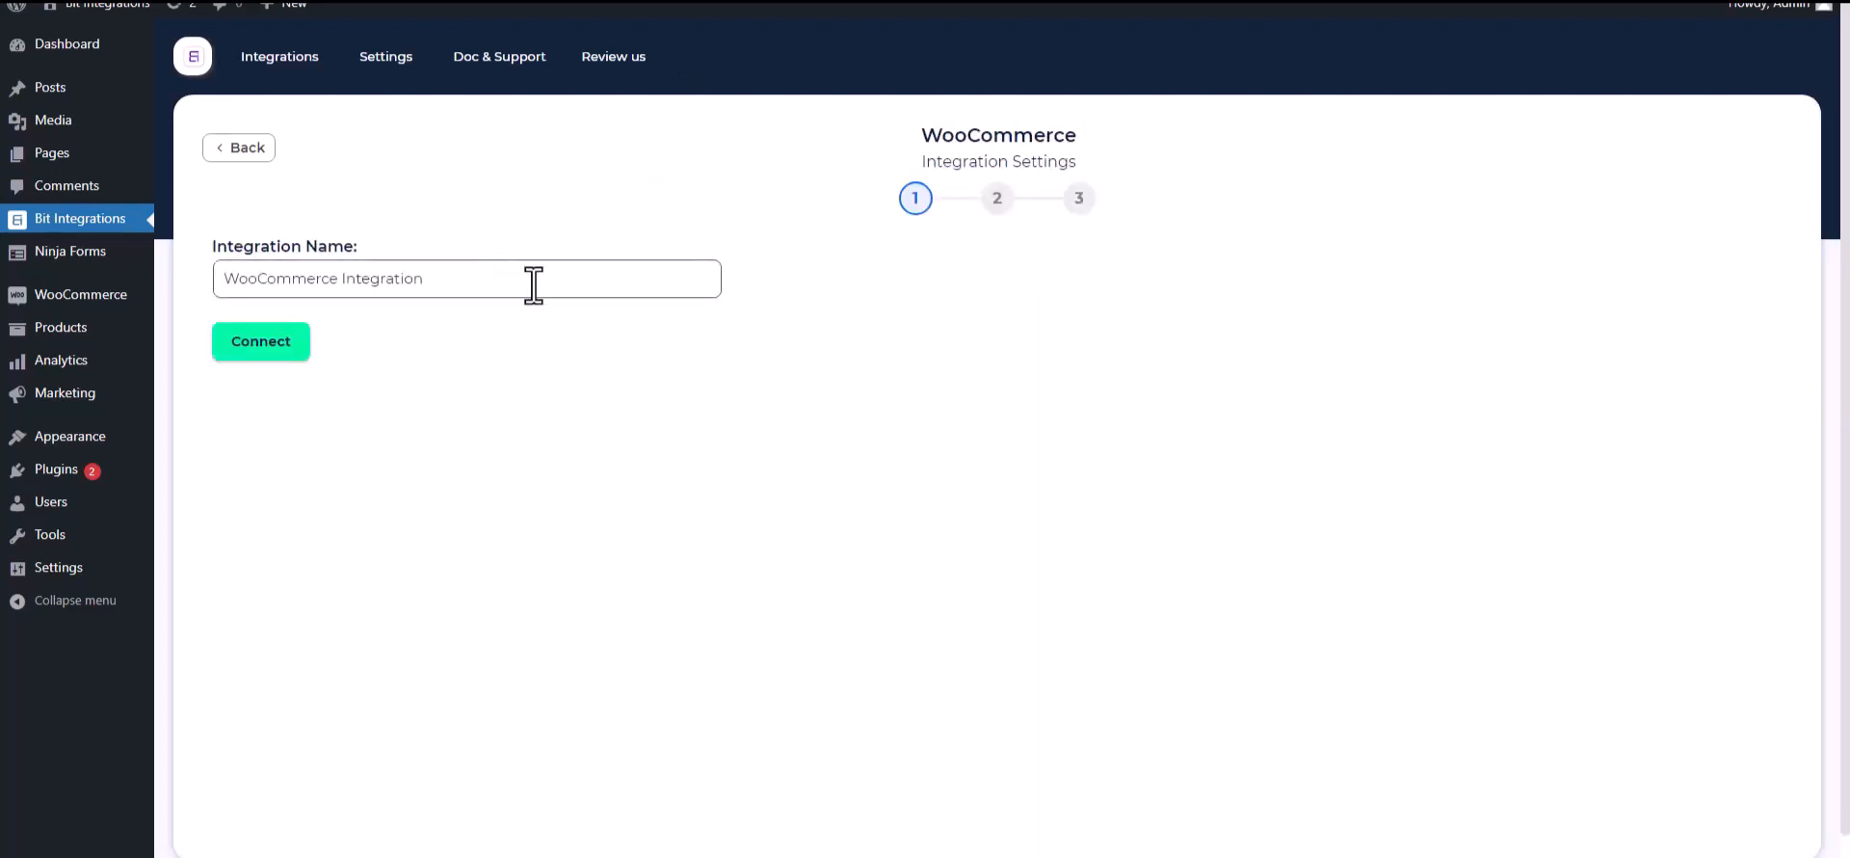
pyautogui.click(260, 341)
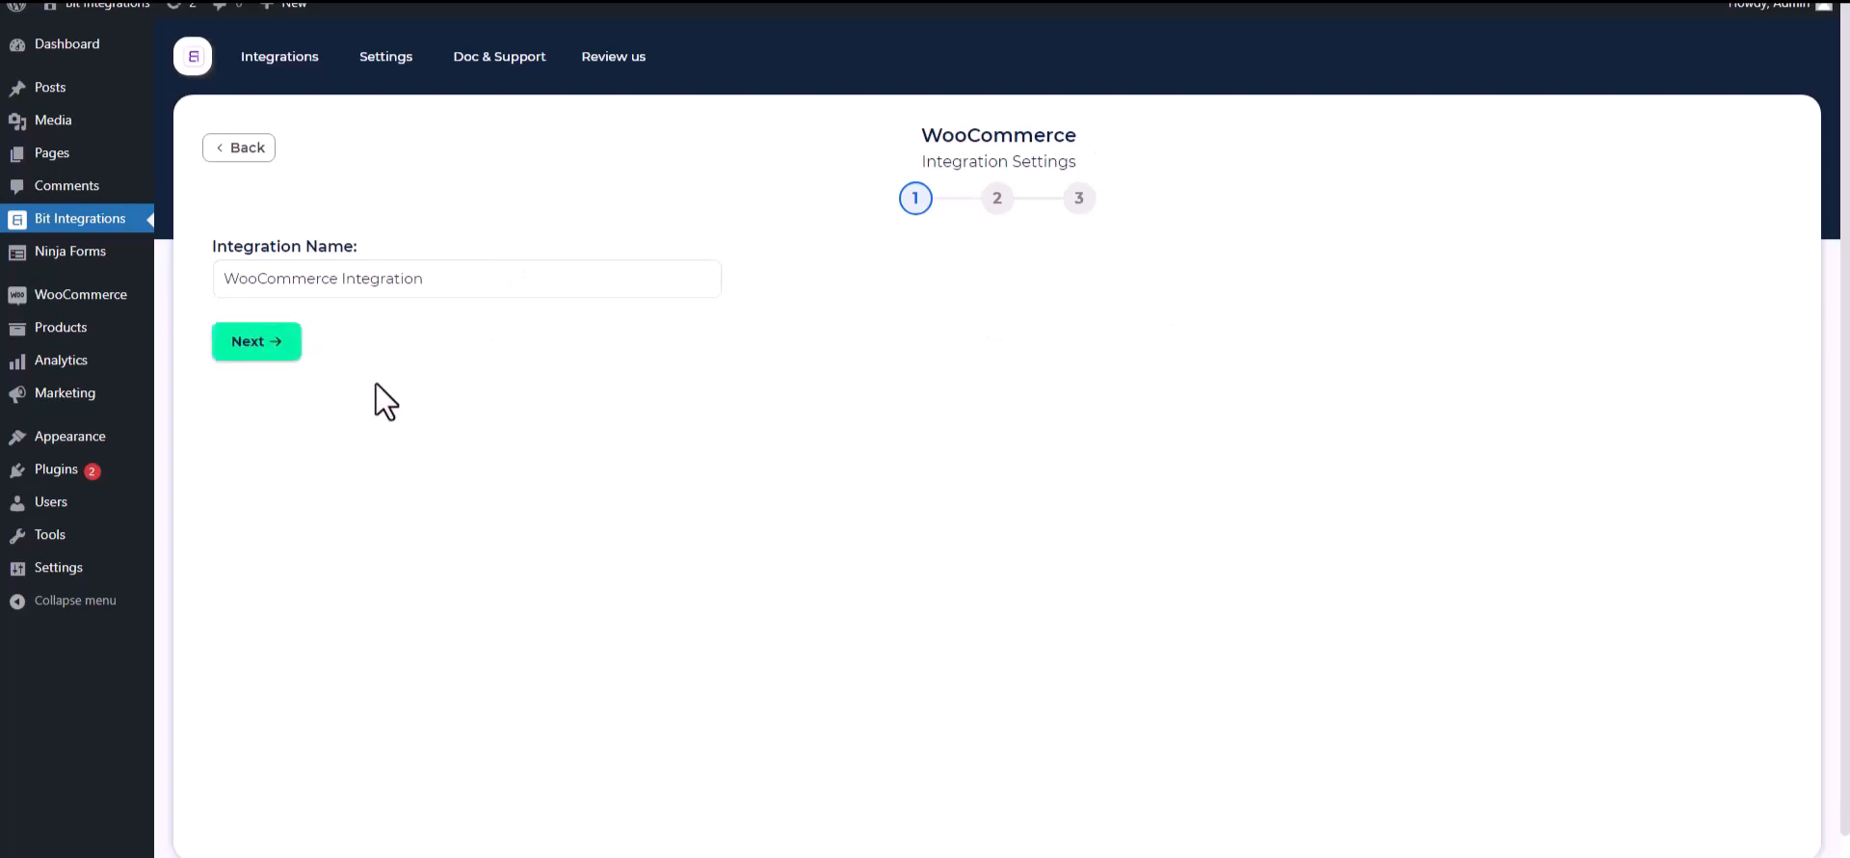
pyautogui.click(256, 341)
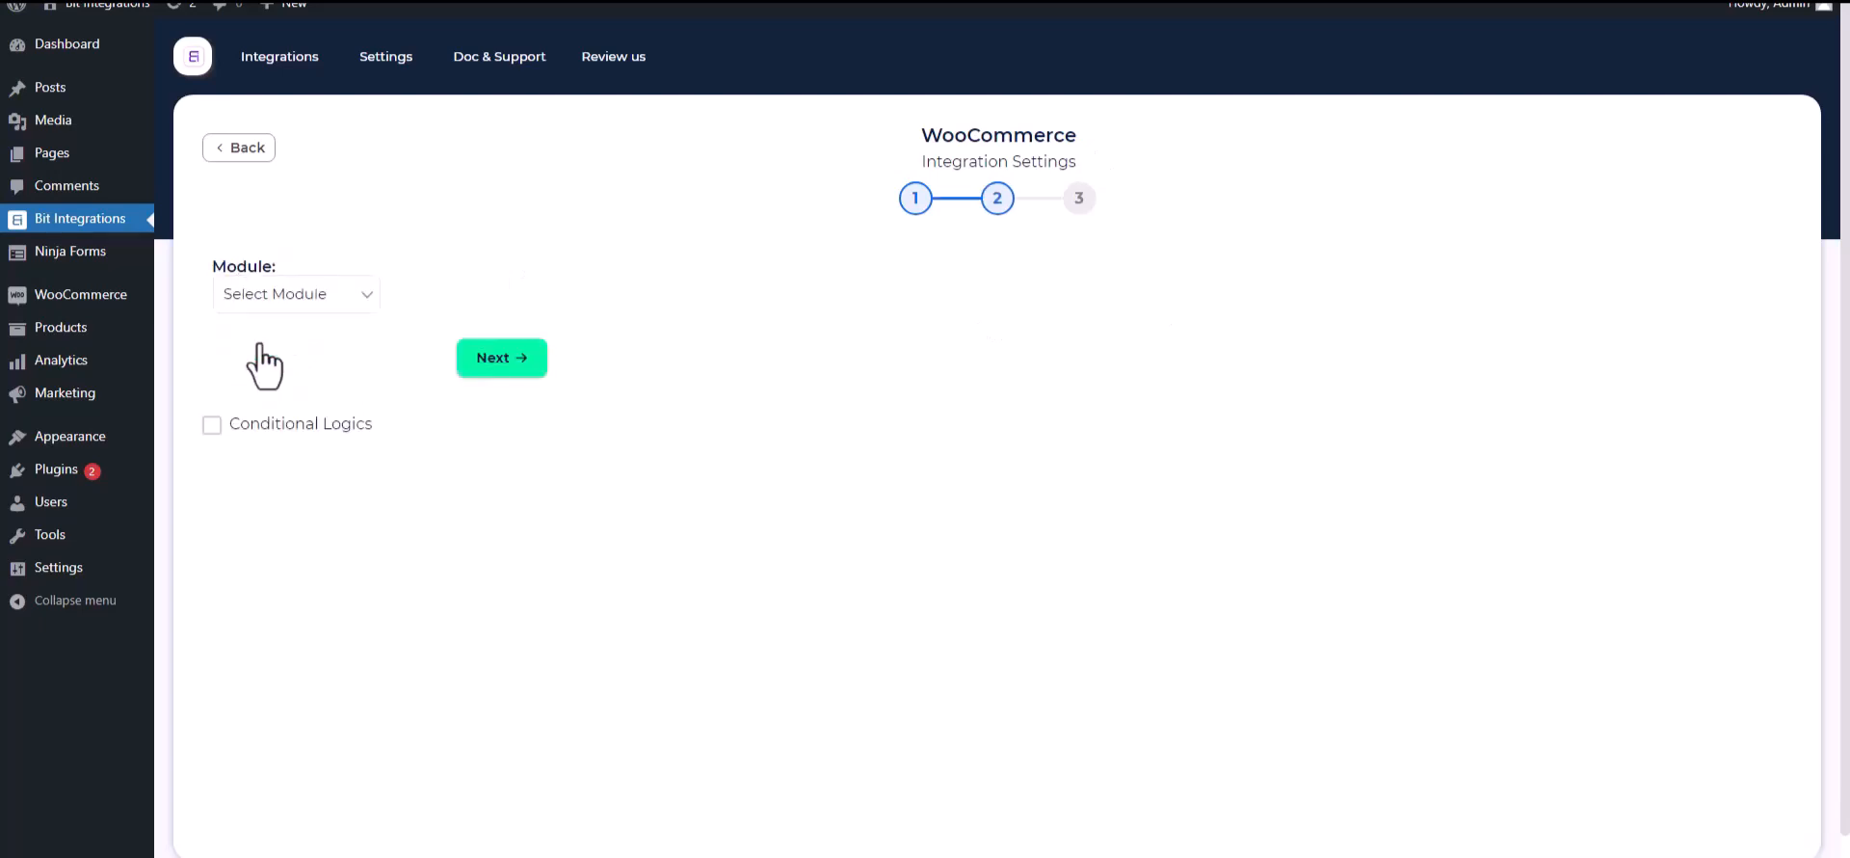
# Step: Select the Create-Customer module, mapping form Email to Email and form Name to Username
pyautogui.click(294, 293)
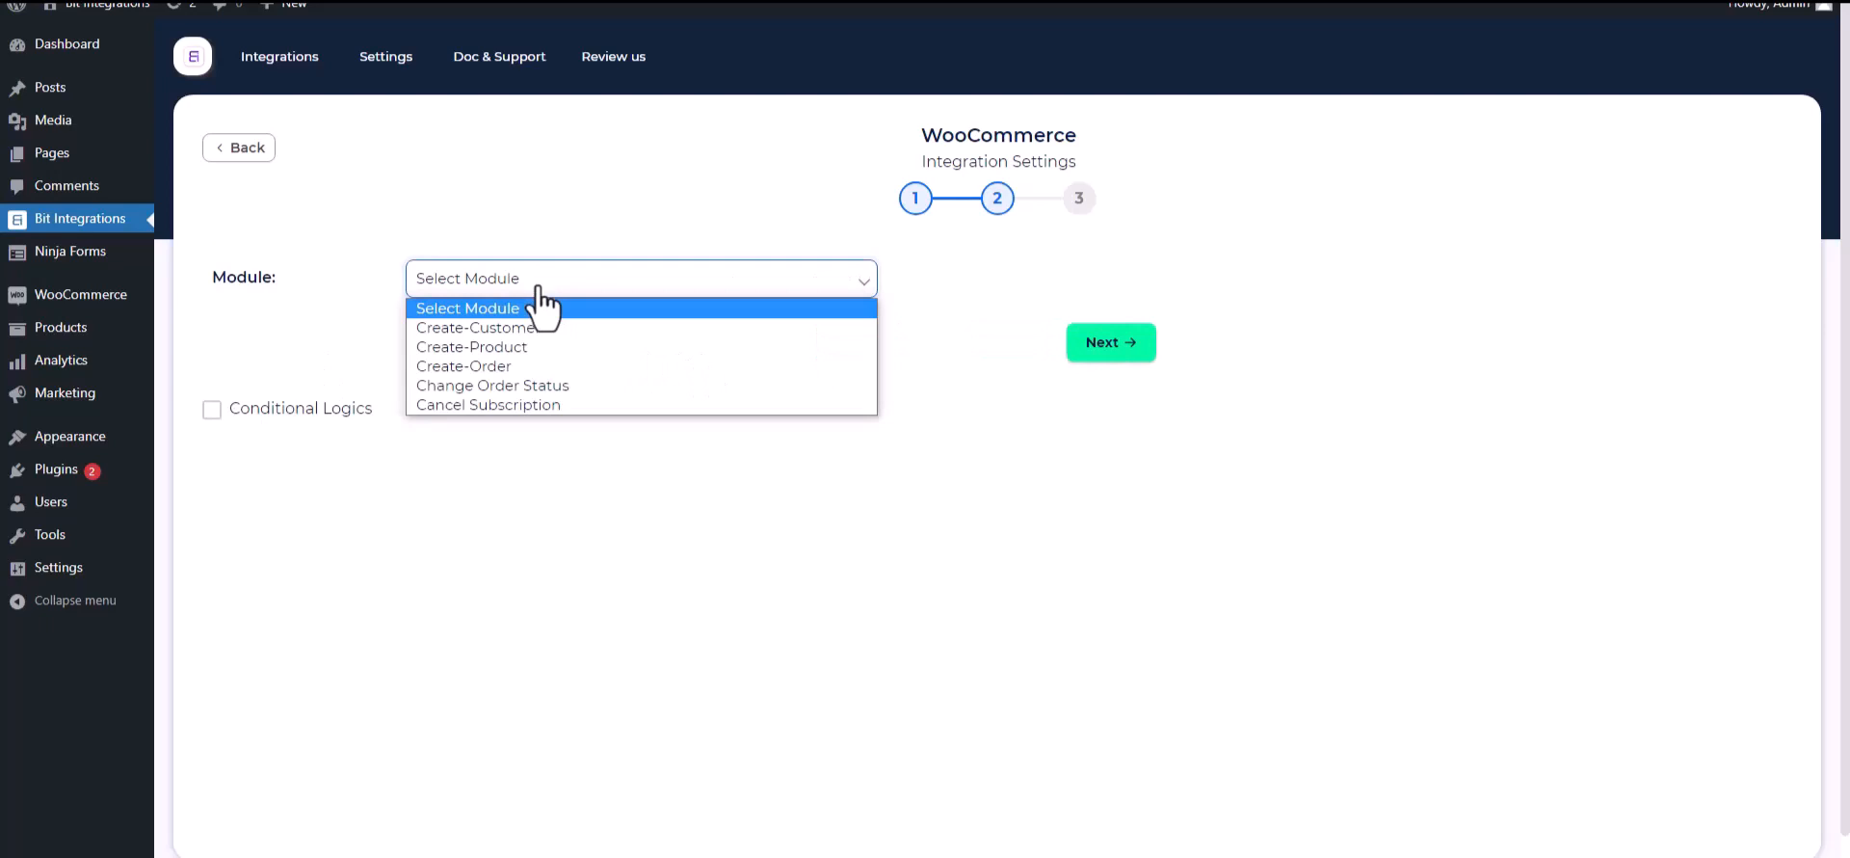
pyautogui.moveTo(511, 327)
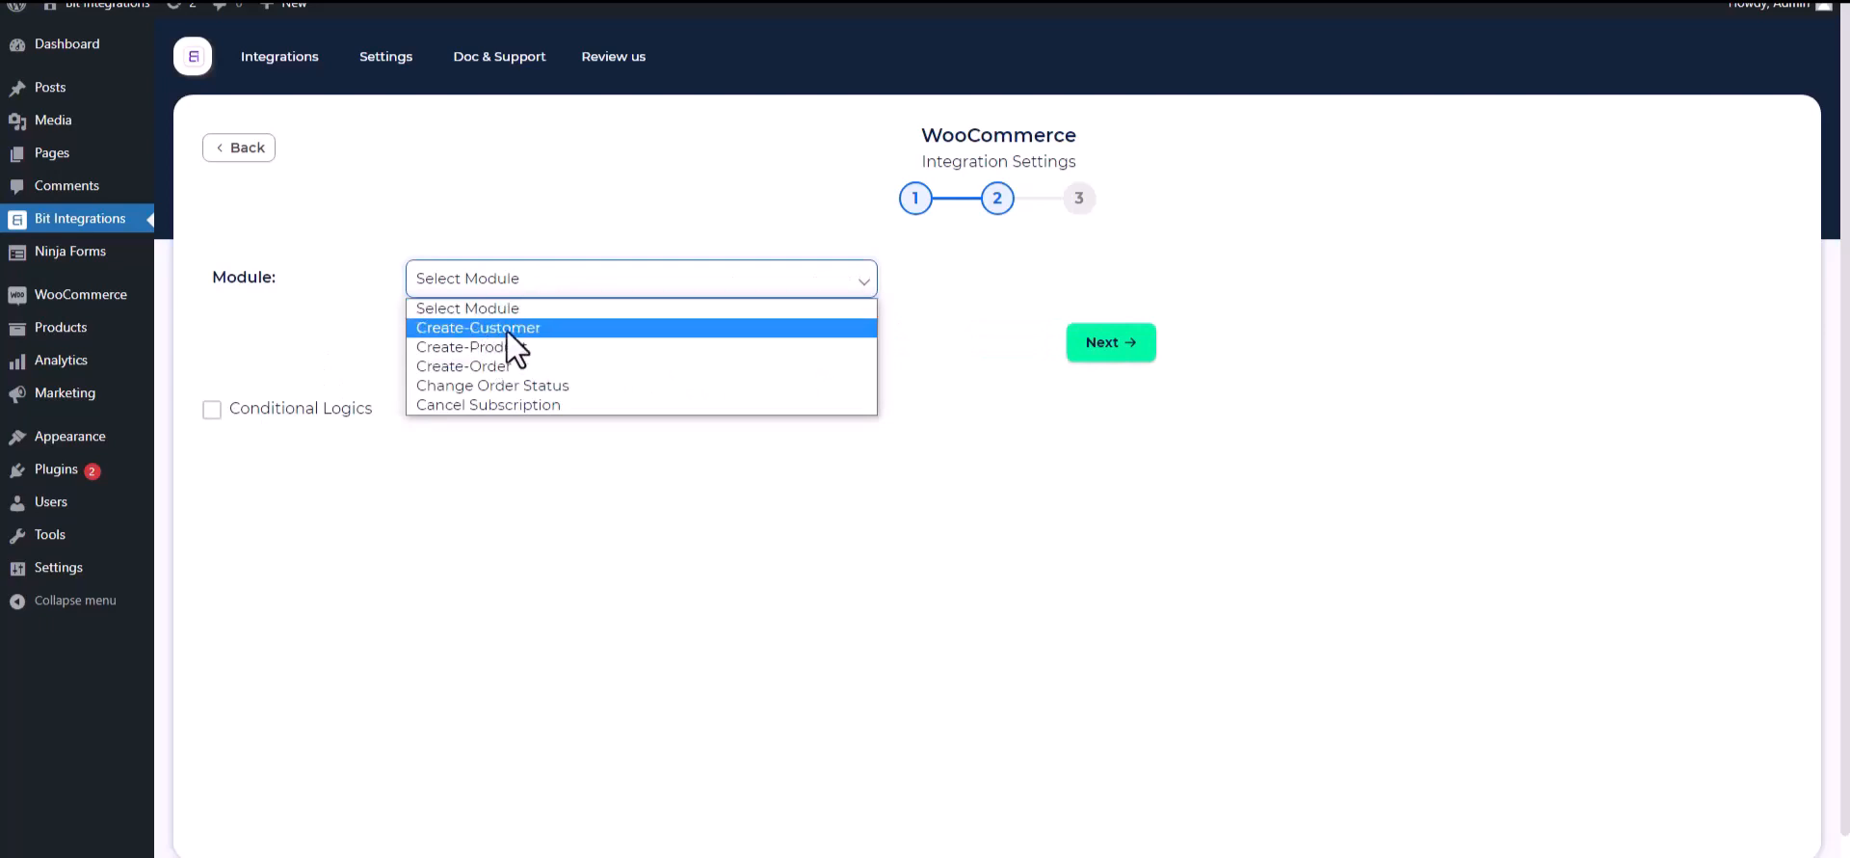
pyautogui.click(478, 328)
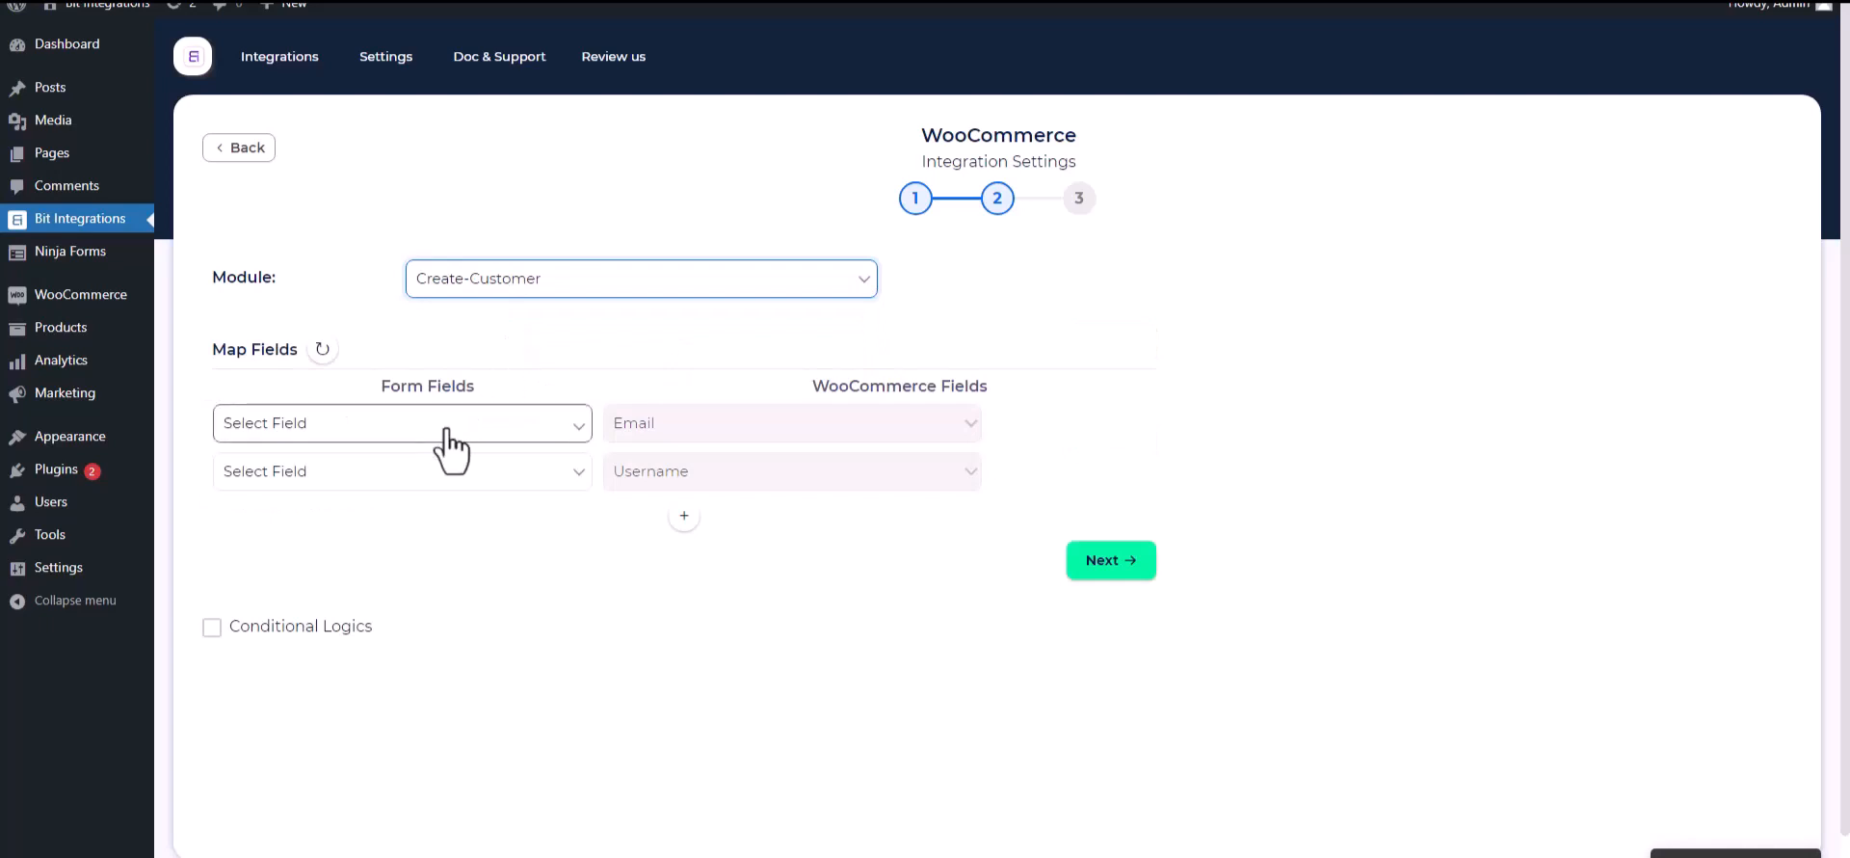
pyautogui.click(401, 422)
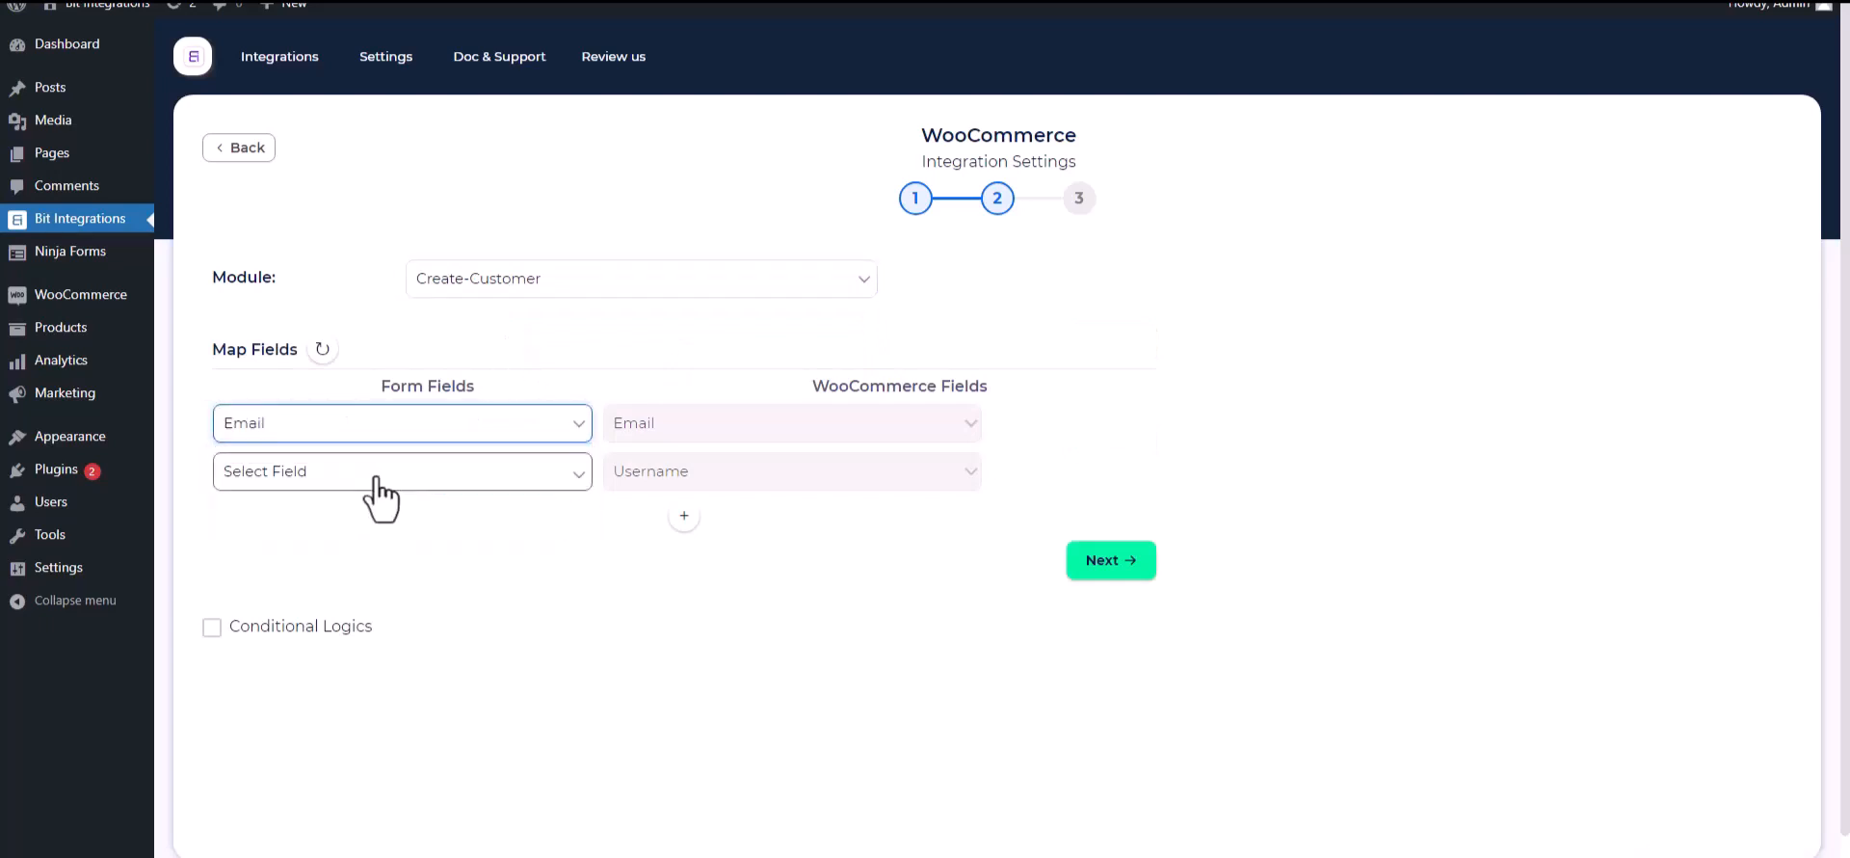
pyautogui.click(400, 471)
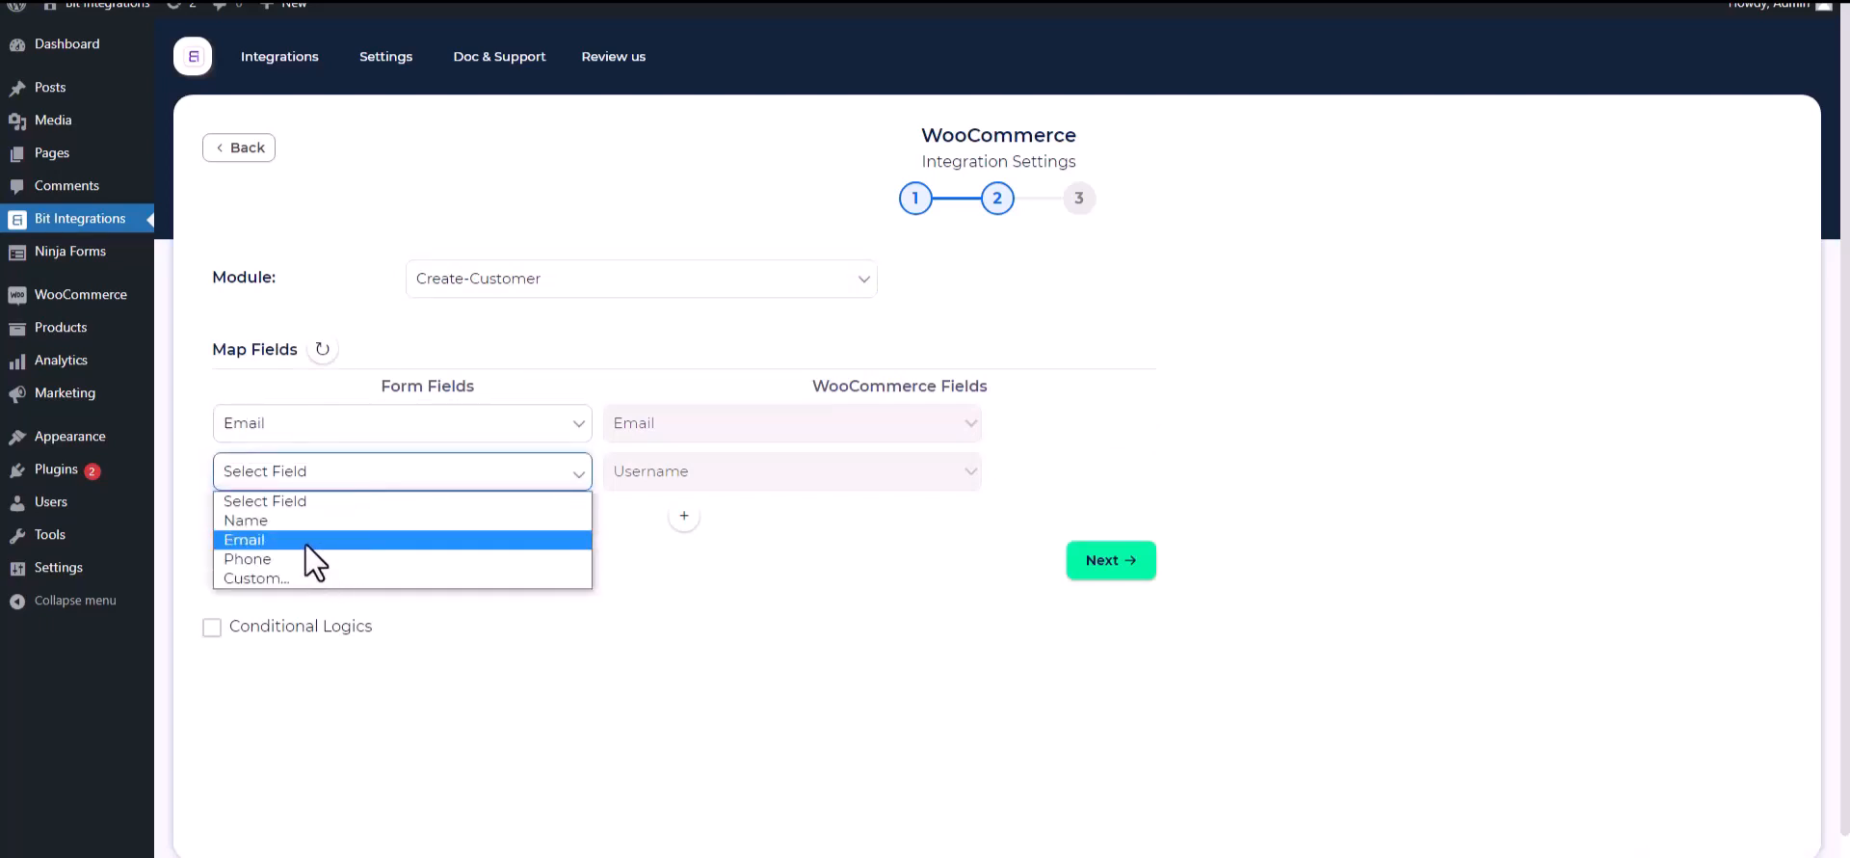
pyautogui.click(245, 518)
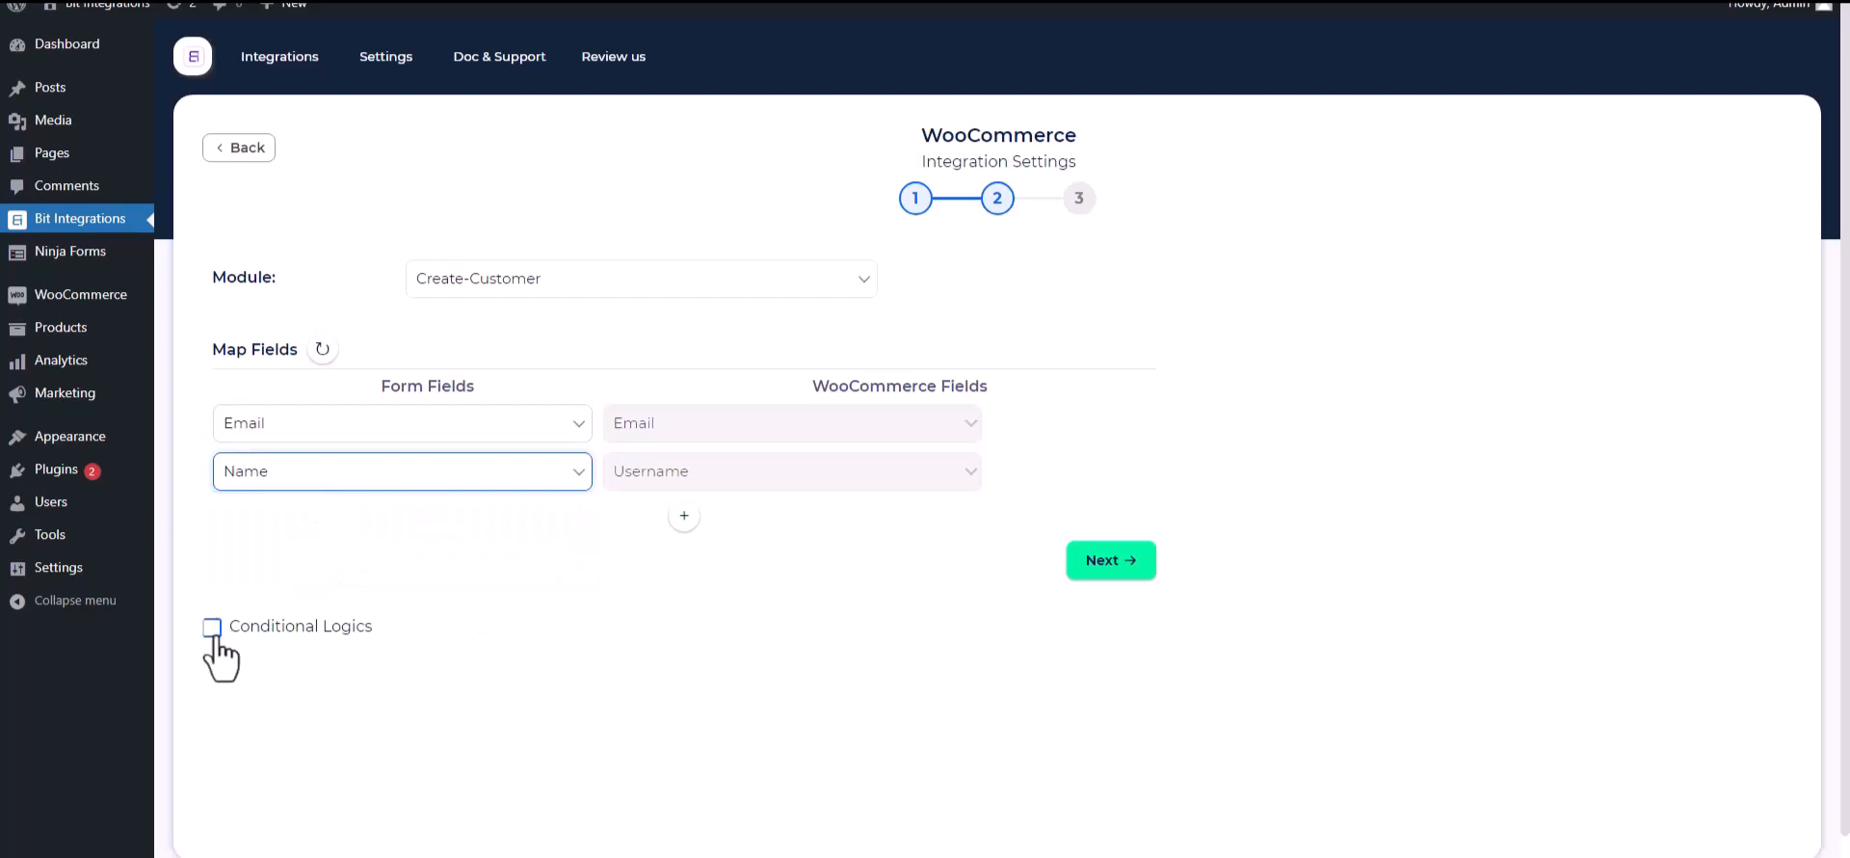
# Step: Leave Conditional Logics off after toggling it, then Finish & Save the integration
pyautogui.click(212, 626)
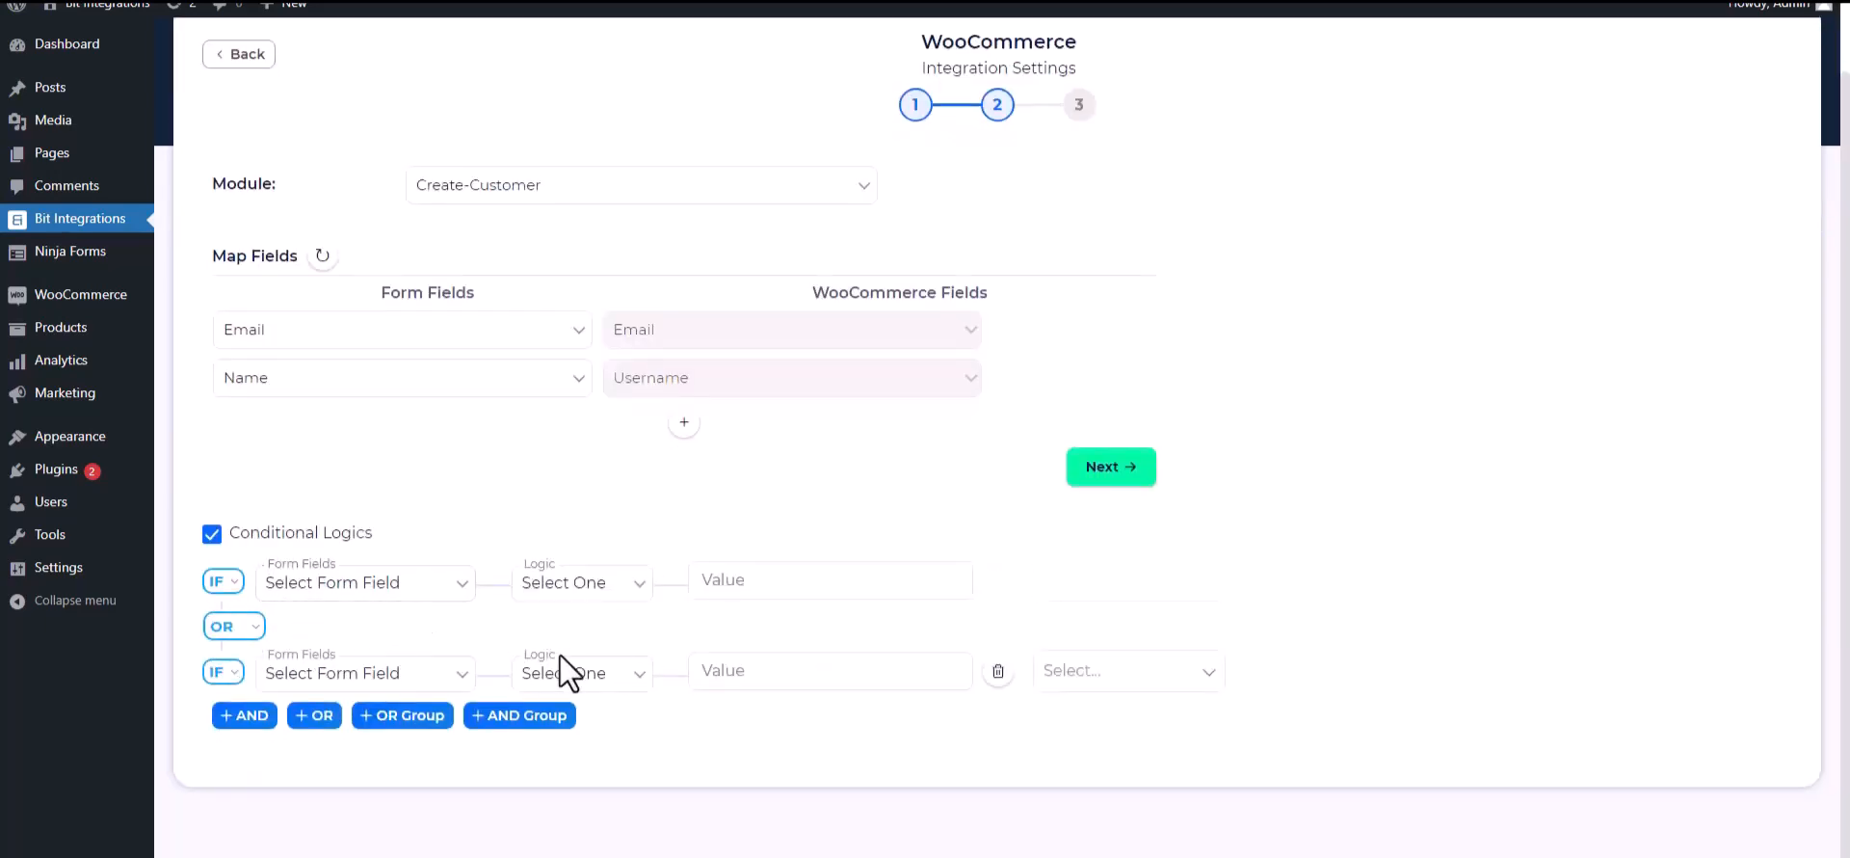
pyautogui.click(997, 670)
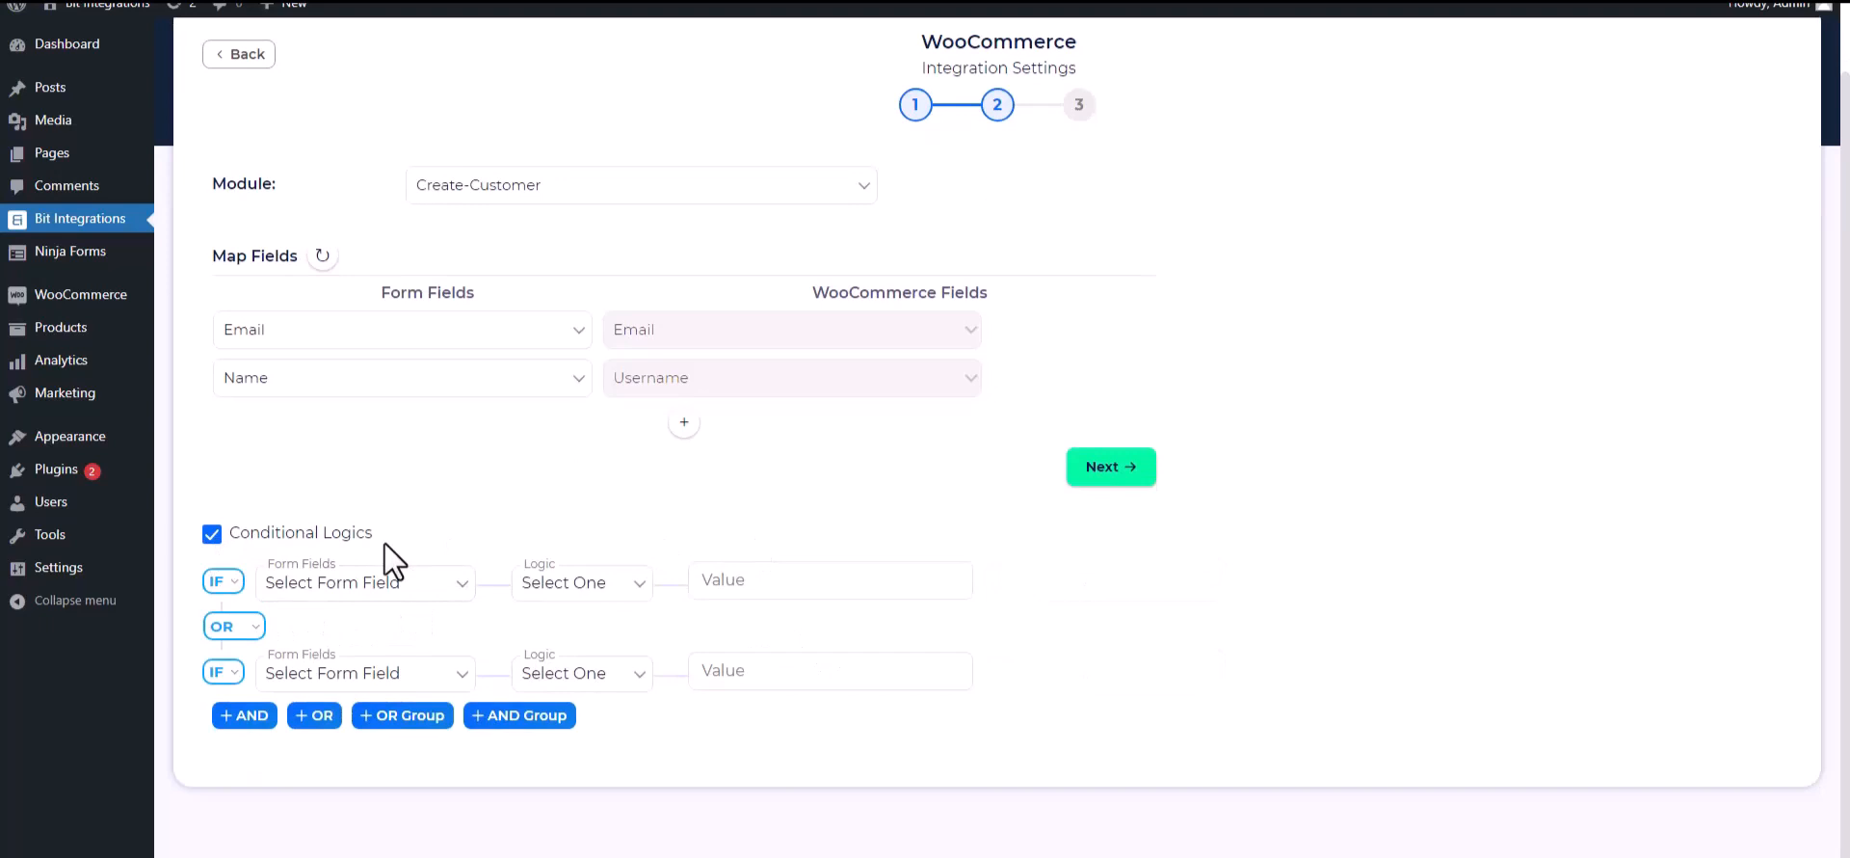
pyautogui.click(212, 534)
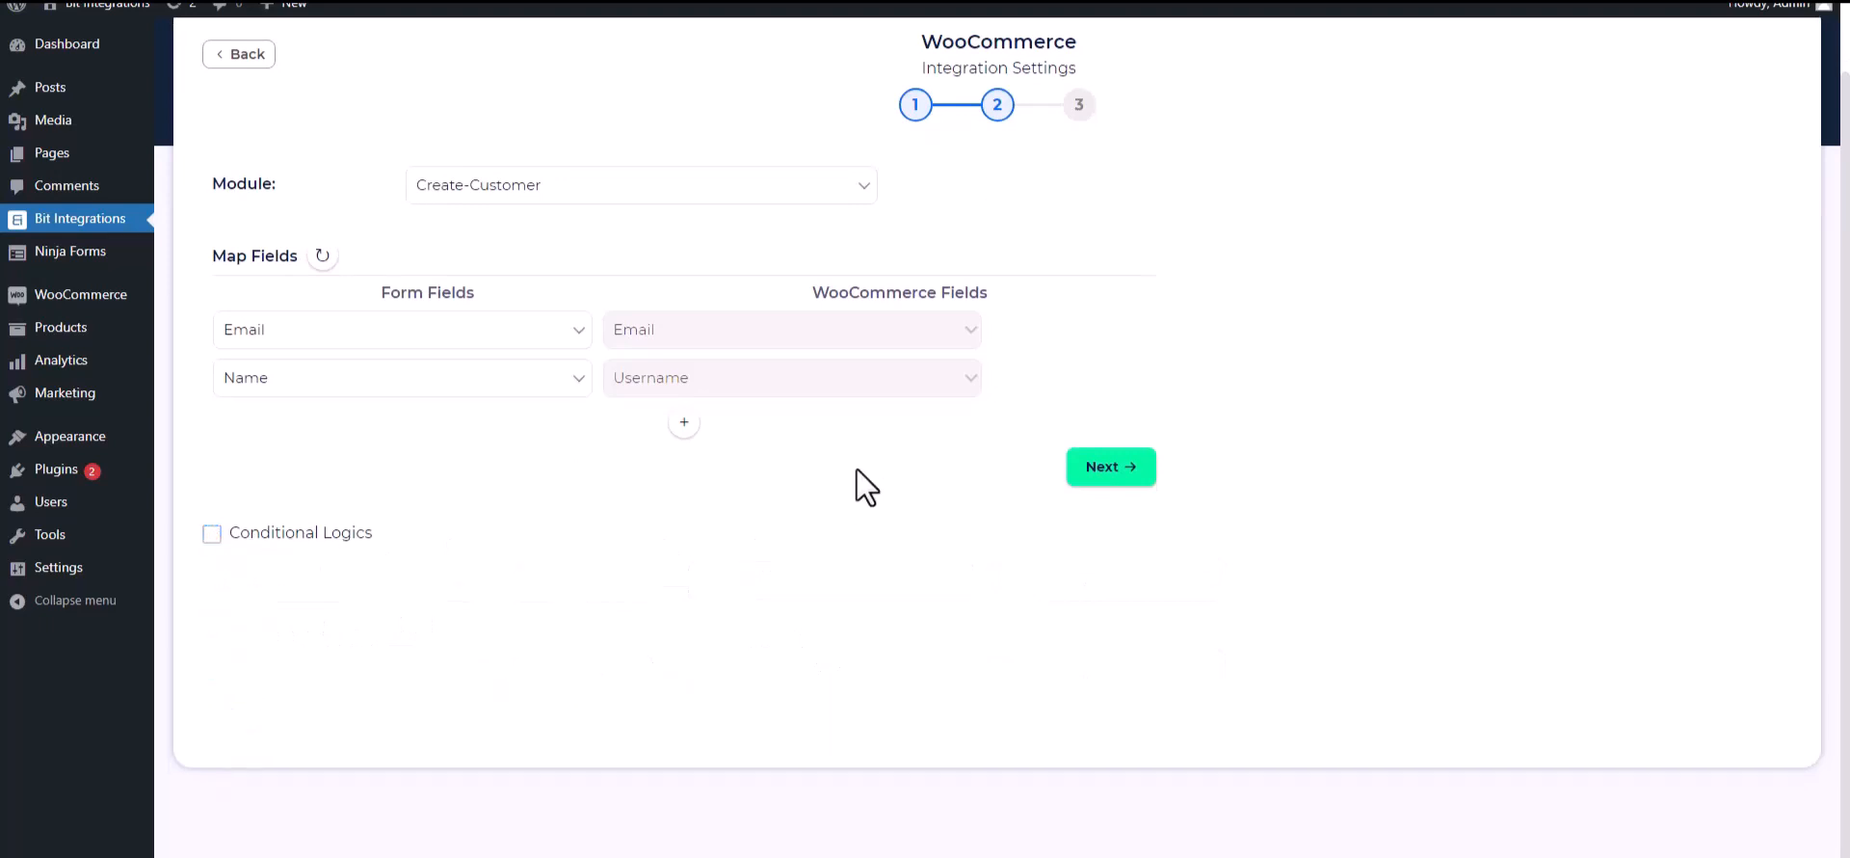
pyautogui.click(1110, 467)
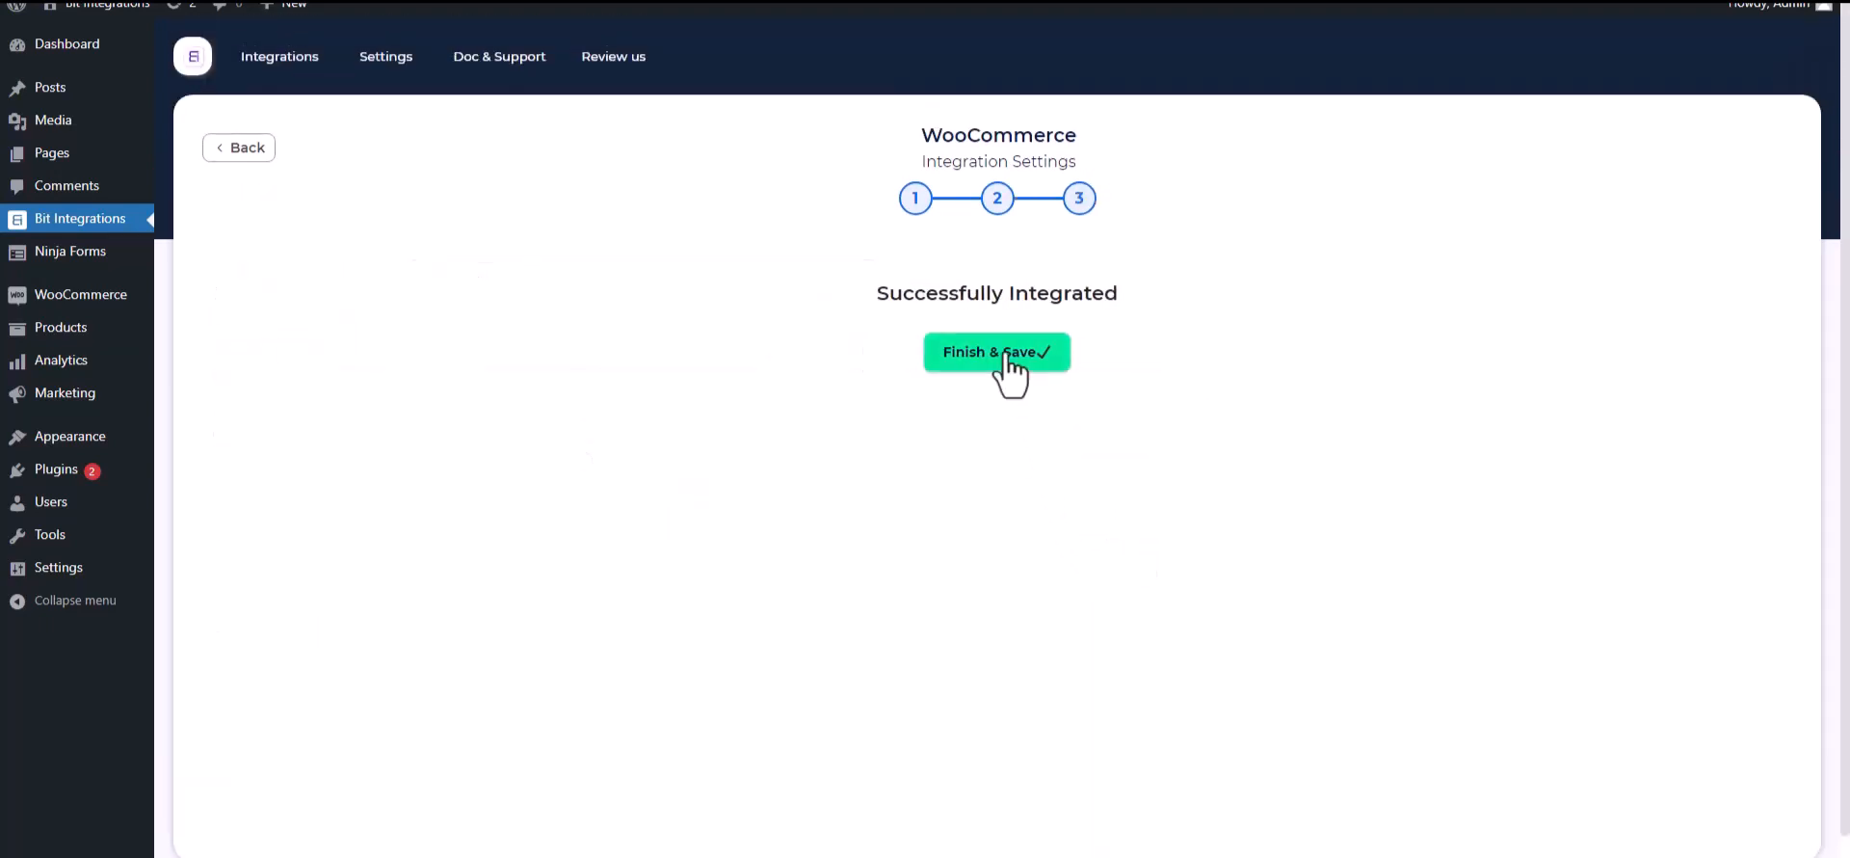
pyautogui.click(996, 351)
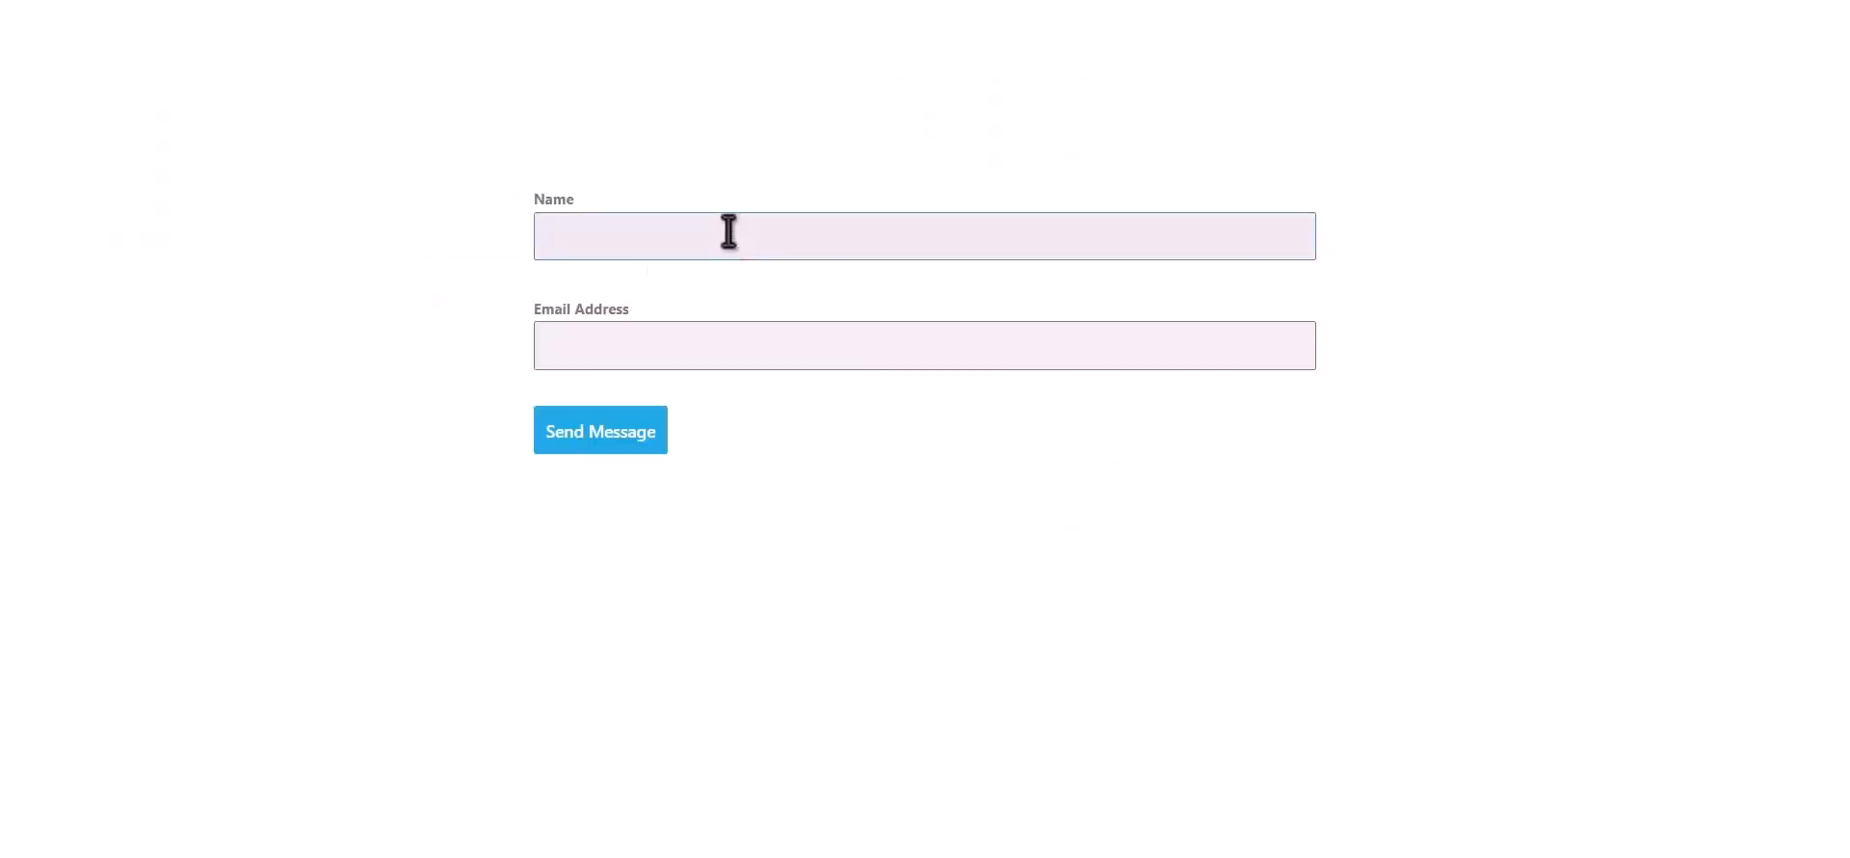
# Step: Submit the contact form with name 'Bit Integrations' and a bitapps.pro email address
pyautogui.write('Bit')
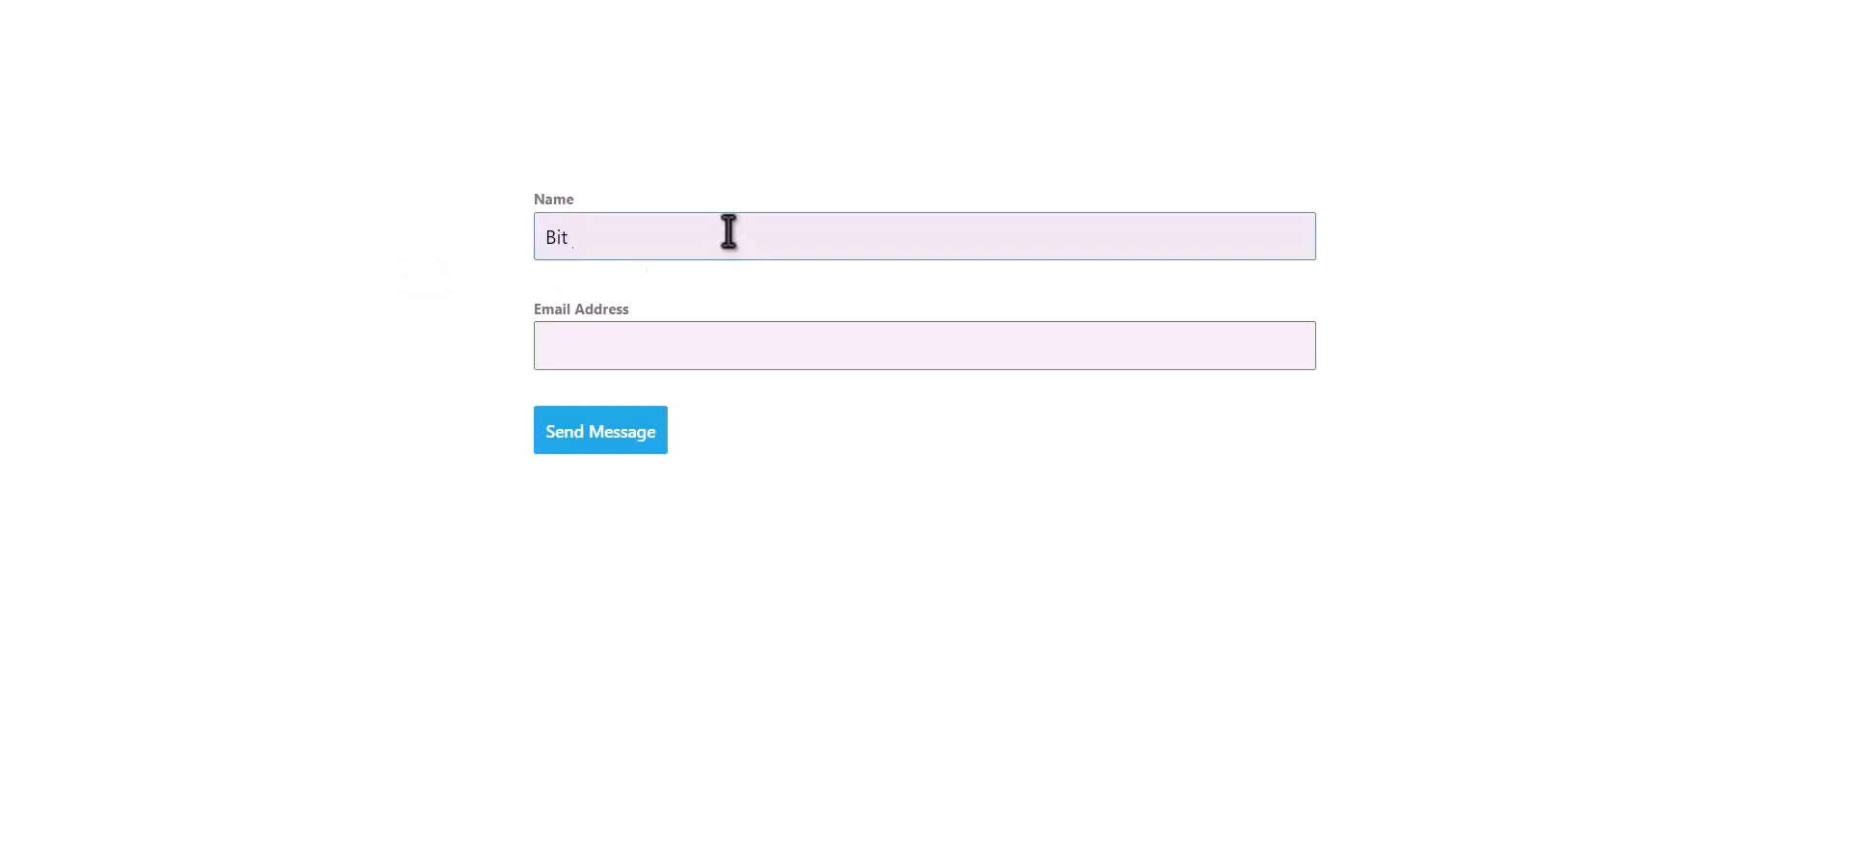
pyautogui.write('Integra')
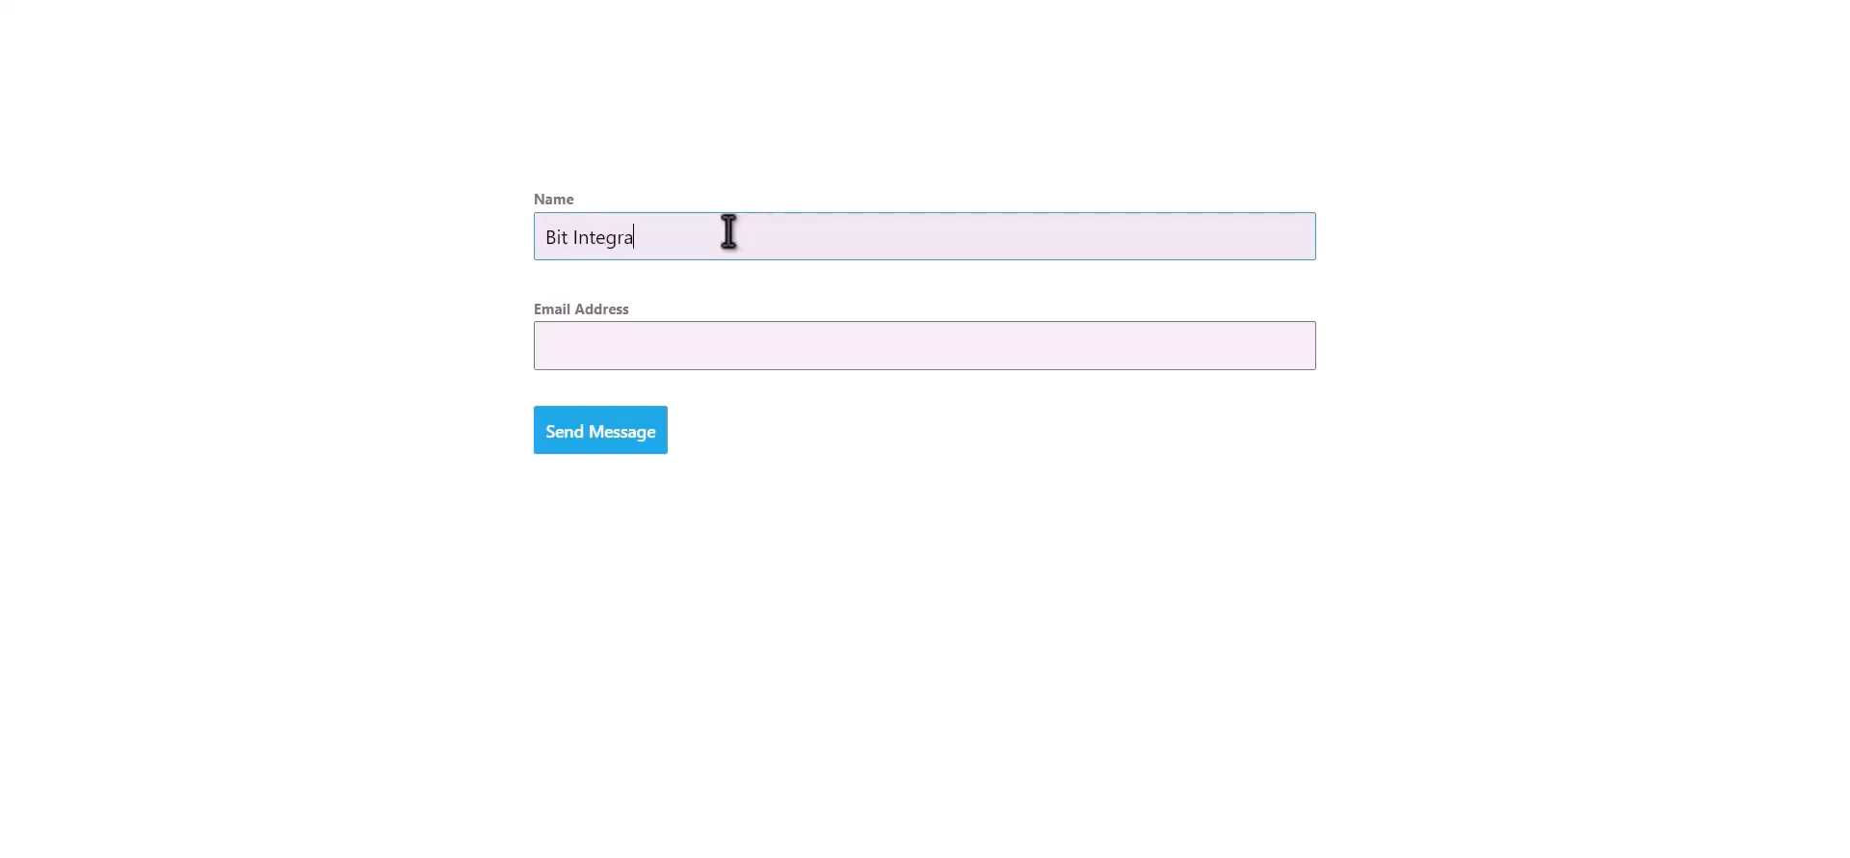
pyautogui.write('tions')
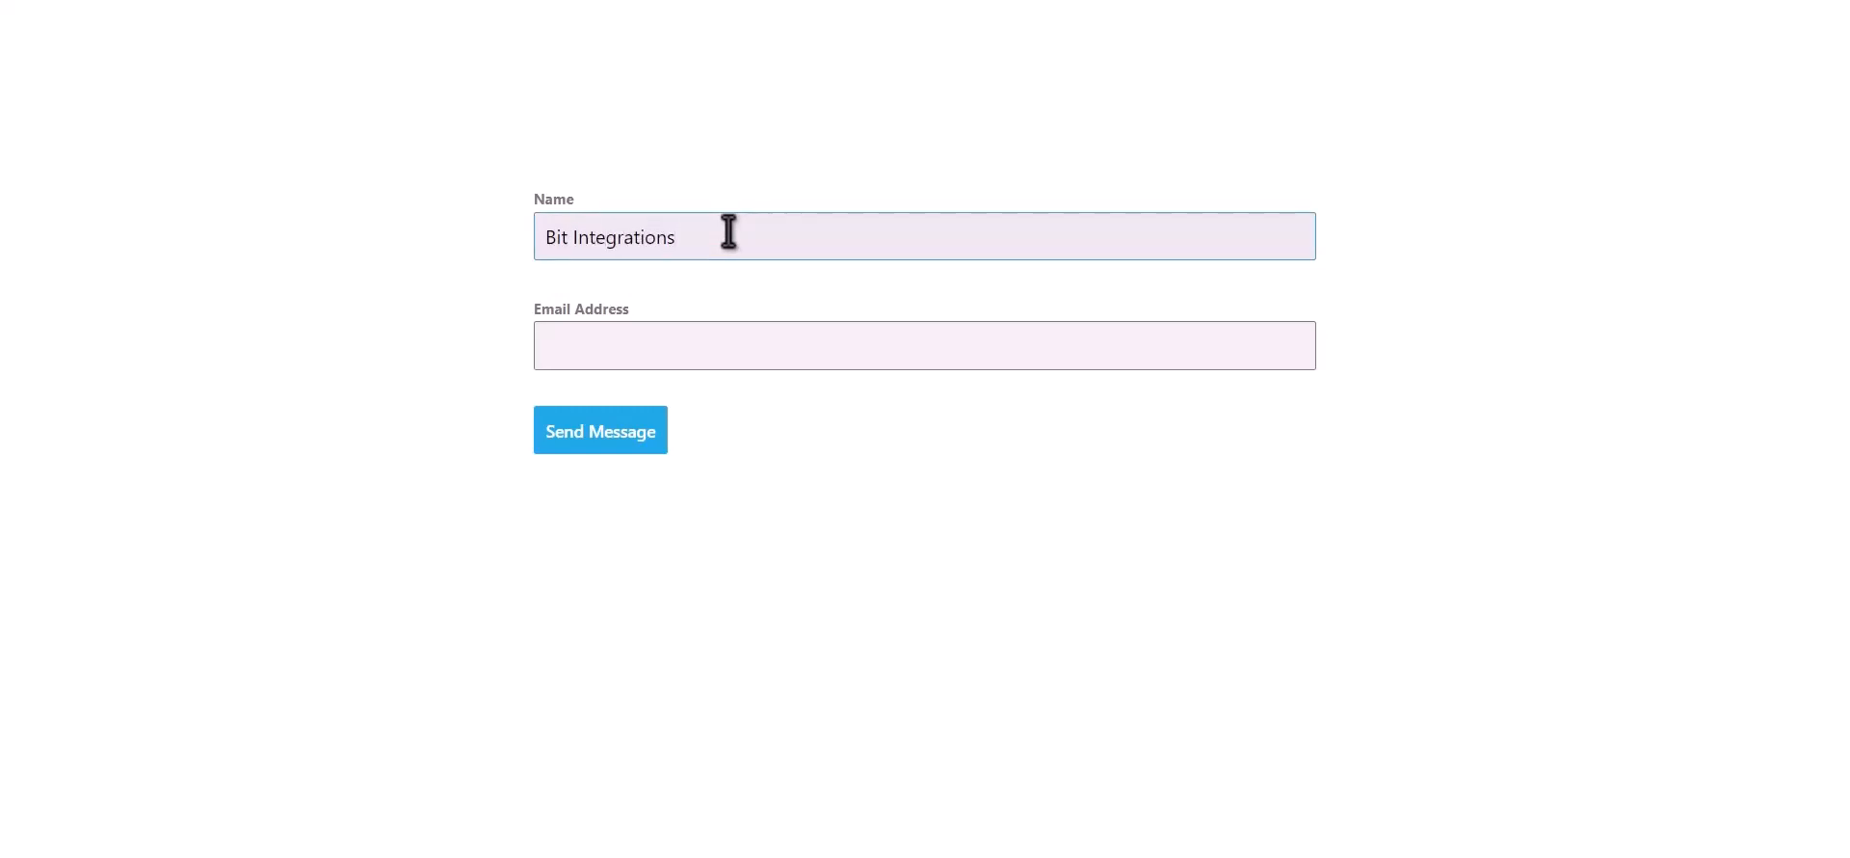
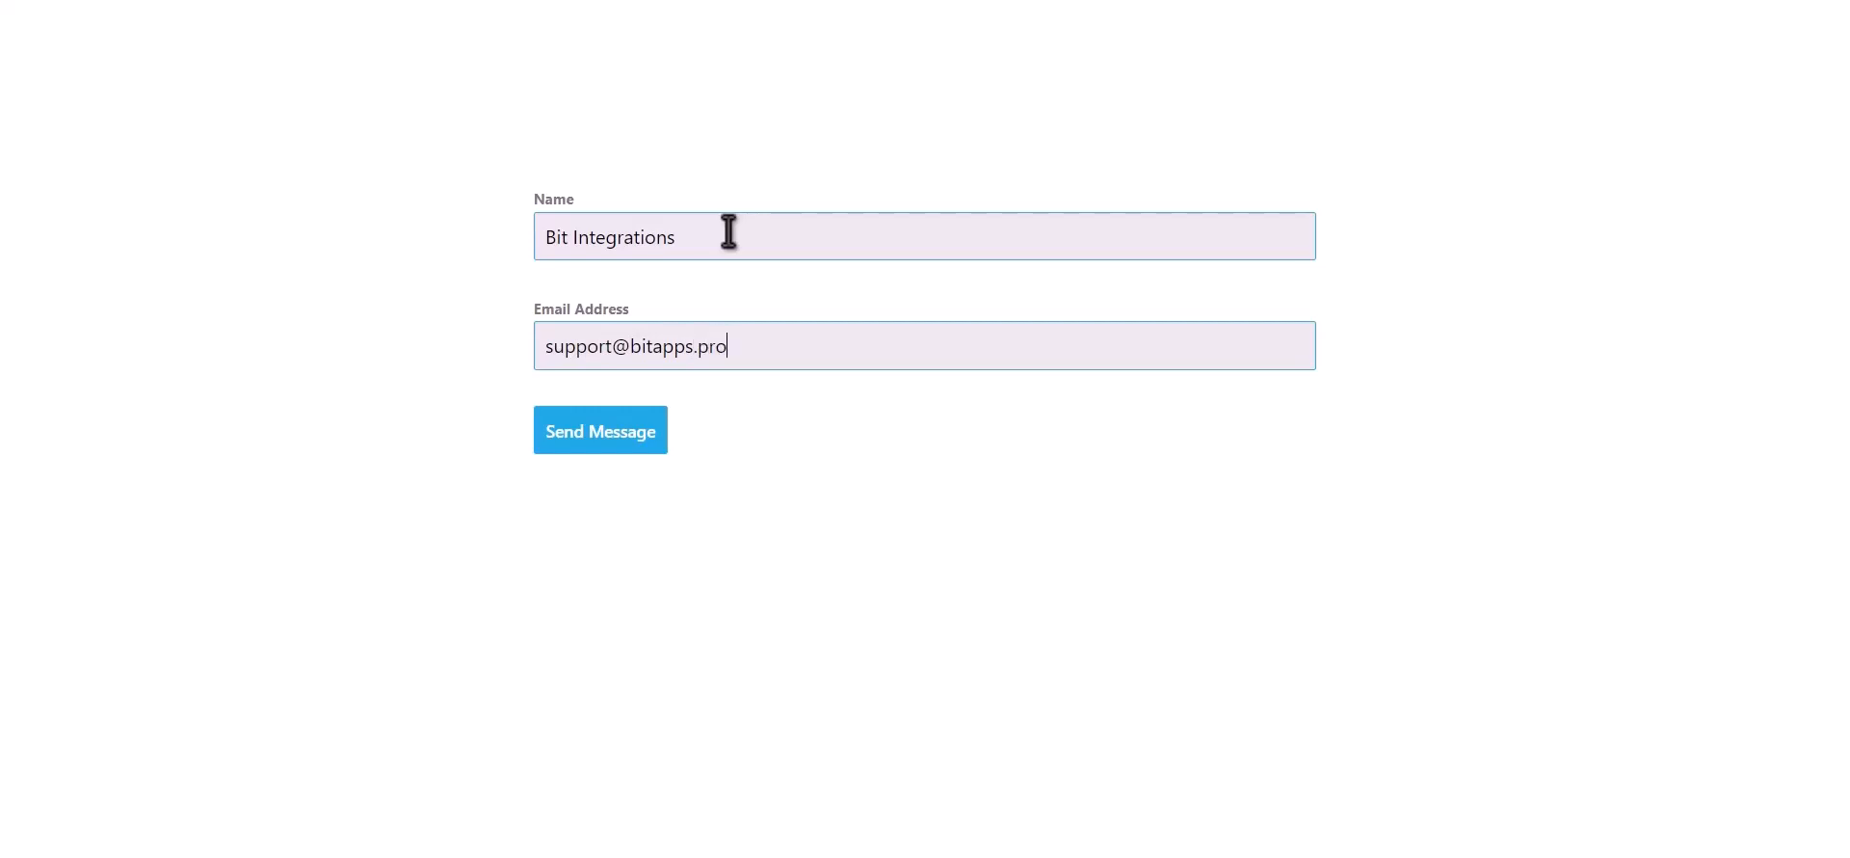
pyautogui.click(599, 430)
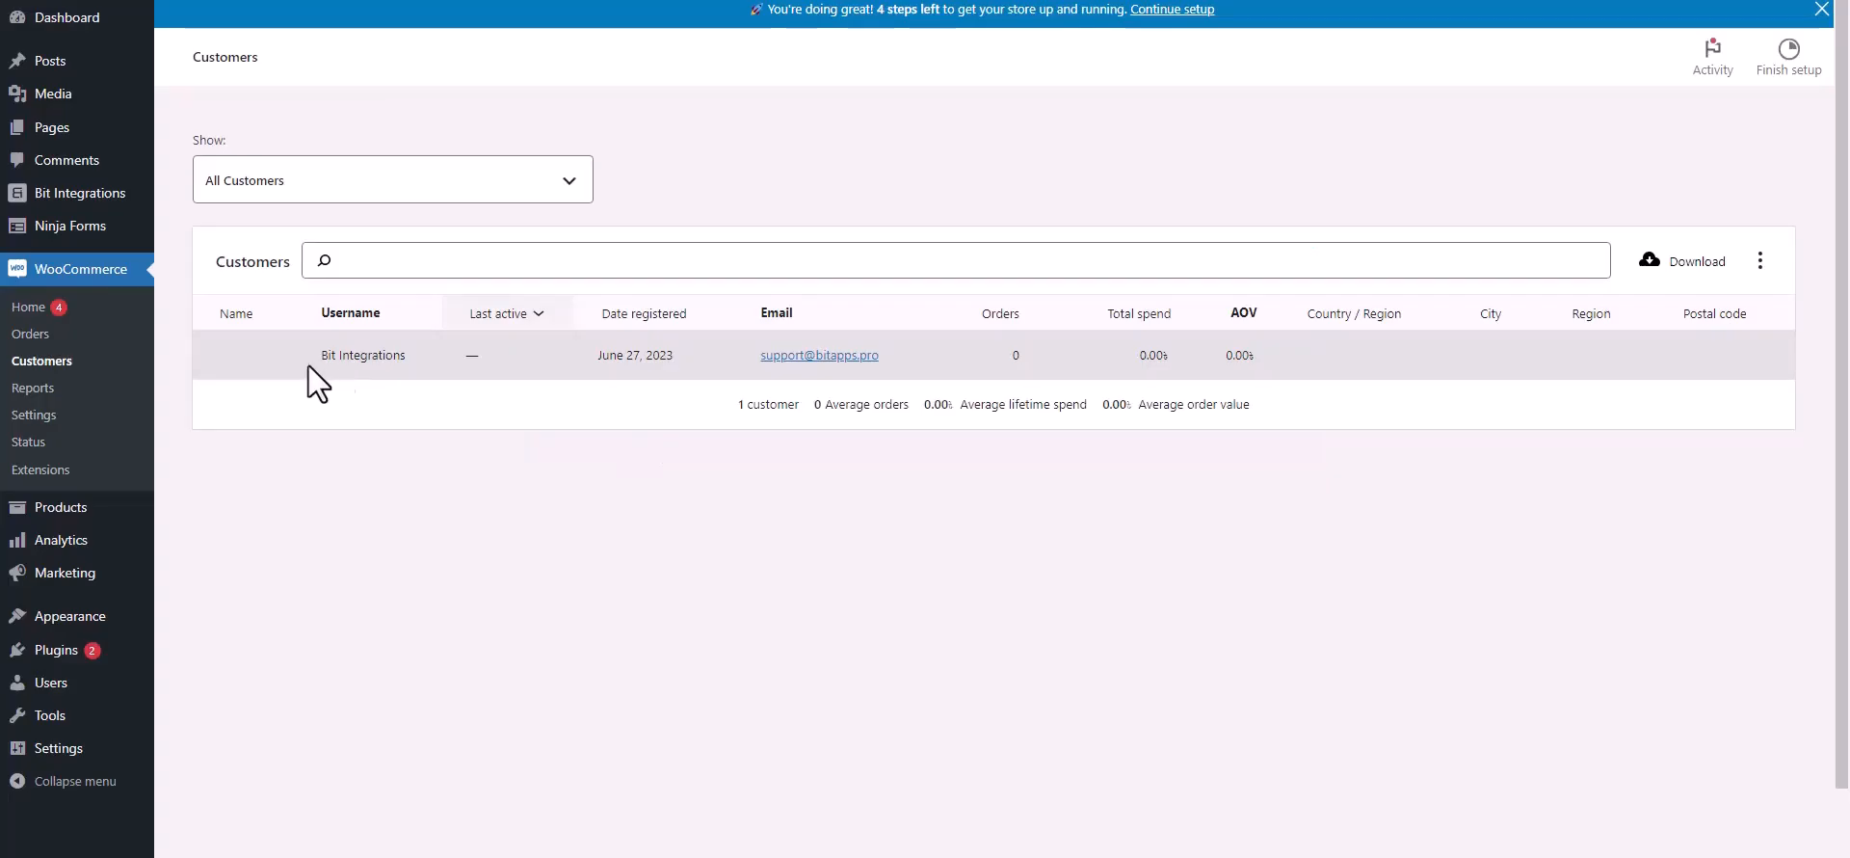
pyautogui.moveTo(933, 383)
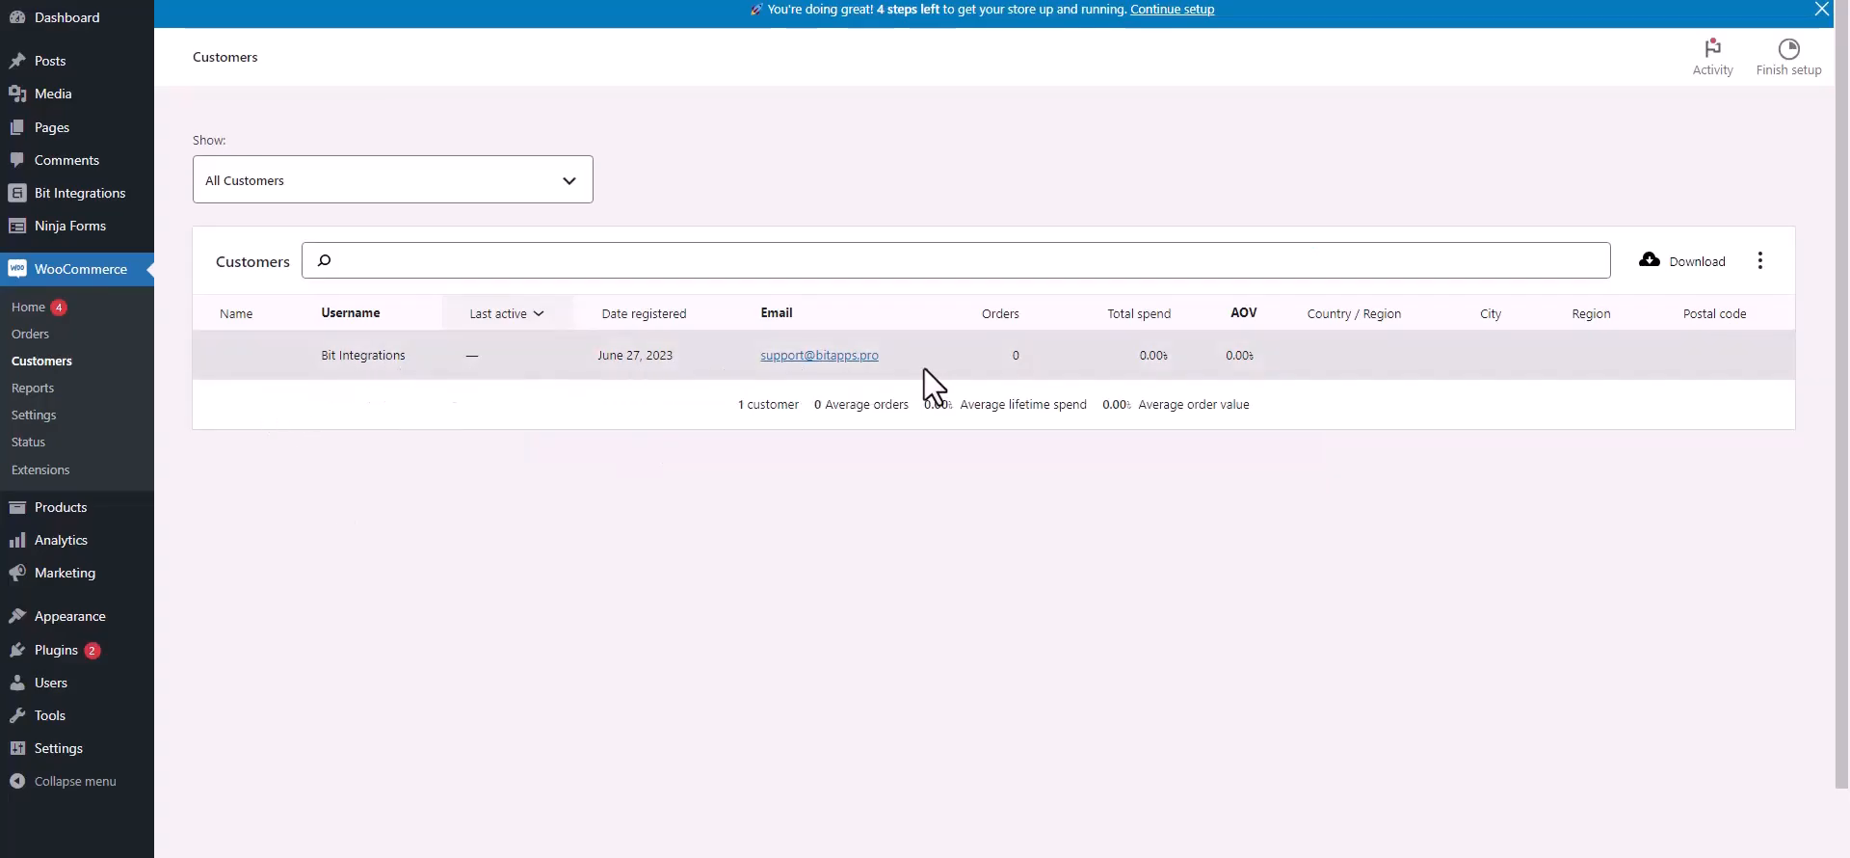
pyautogui.moveTo(472, 506)
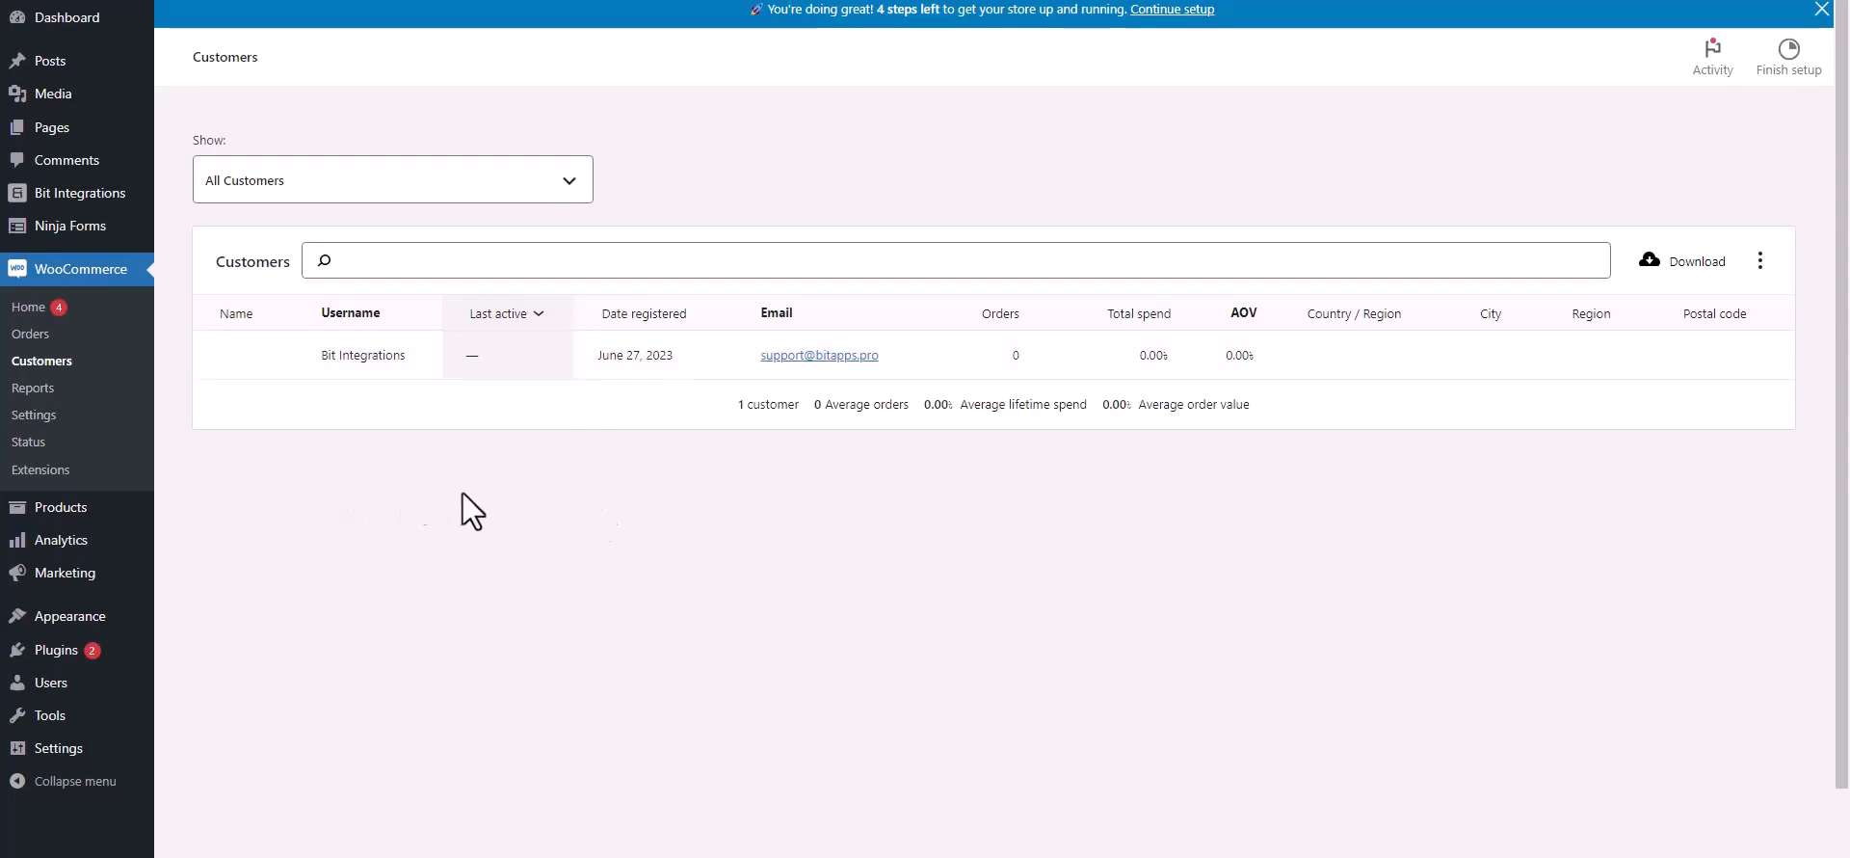
pyautogui.moveTo(201, 361)
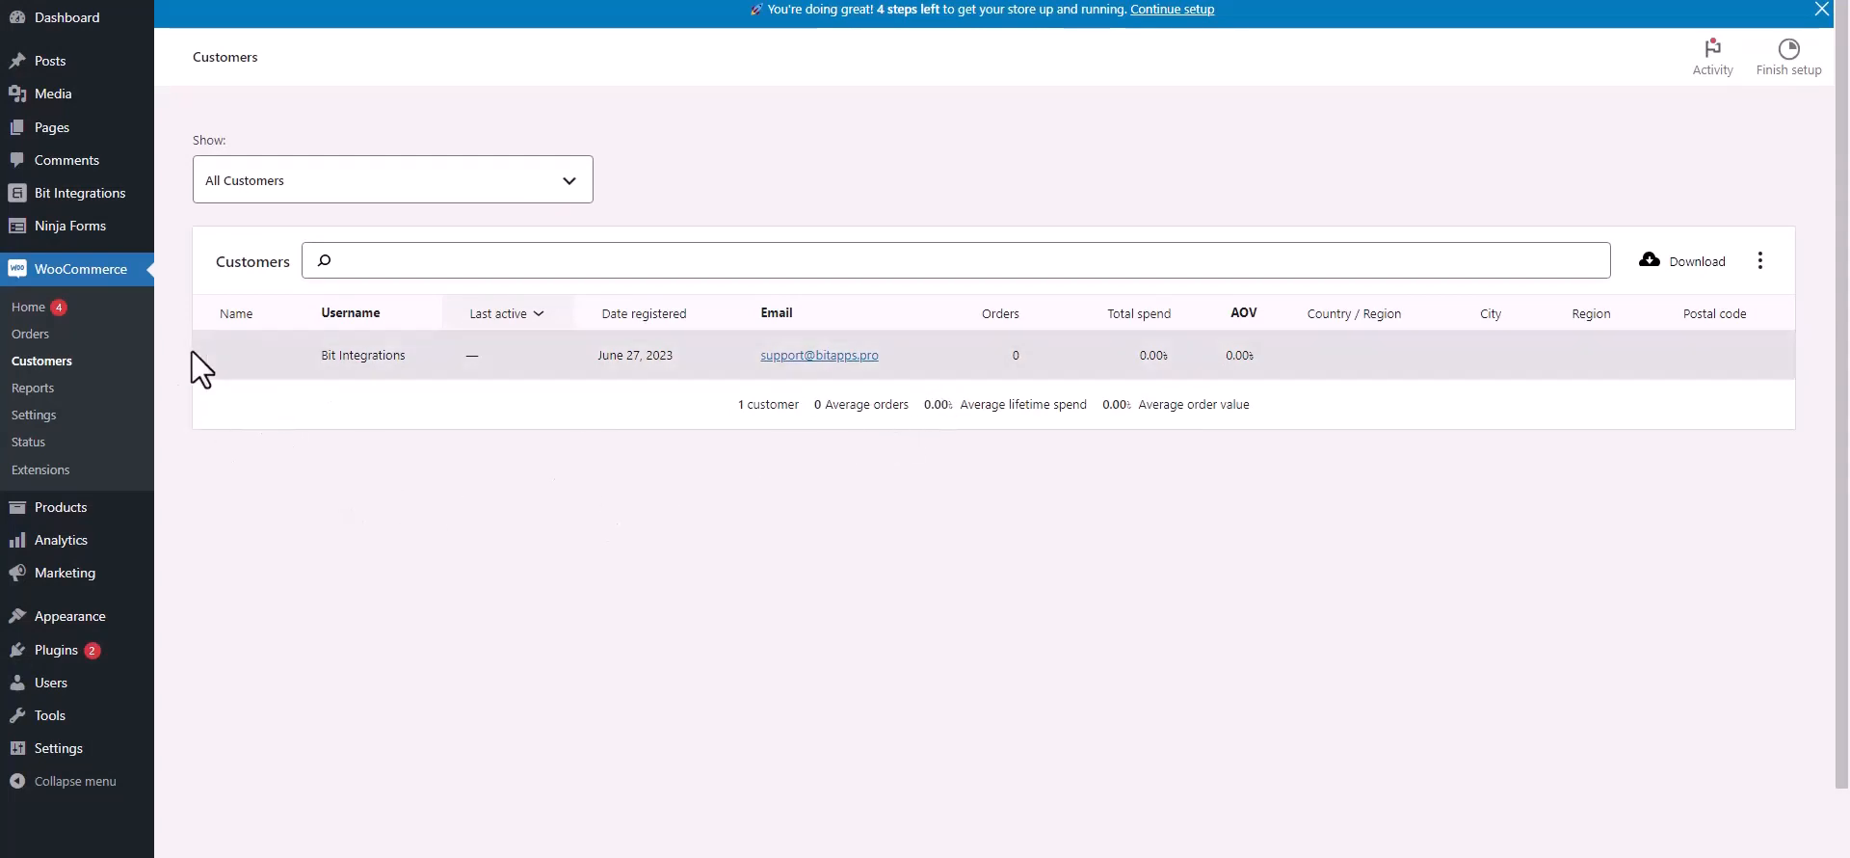